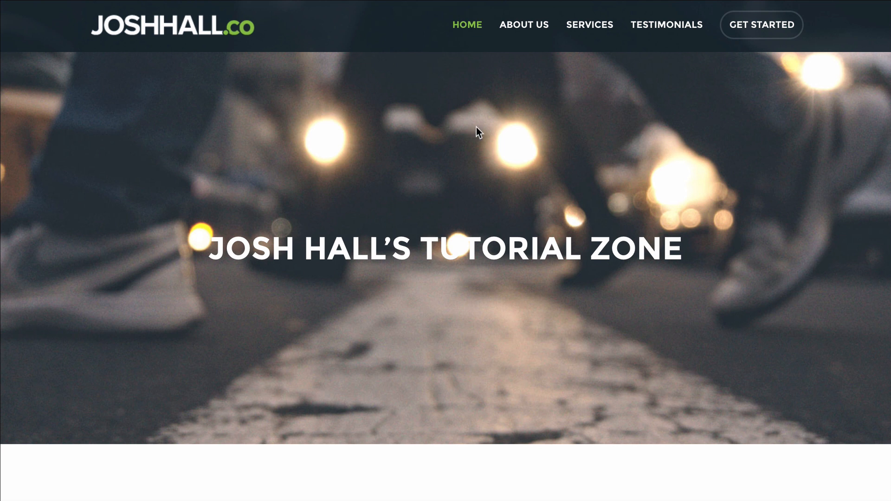
{"action": "mouse_move", "coordinate": [659, 127]}
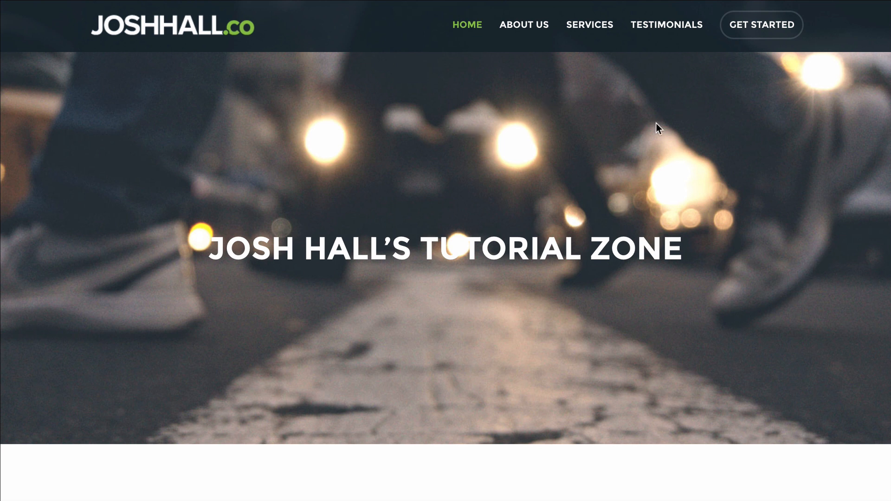
{"action": "mouse_move", "coordinate": [761, 25]}
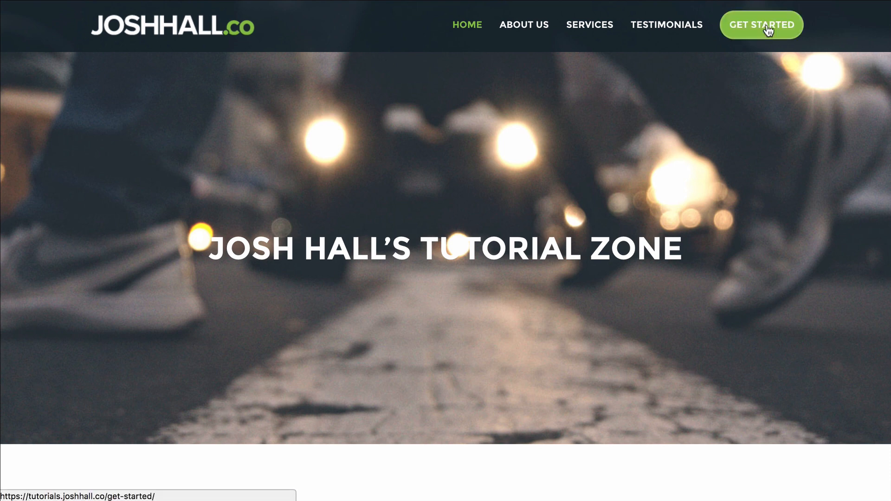
{"action": "mouse_move", "coordinate": [785, 89]}
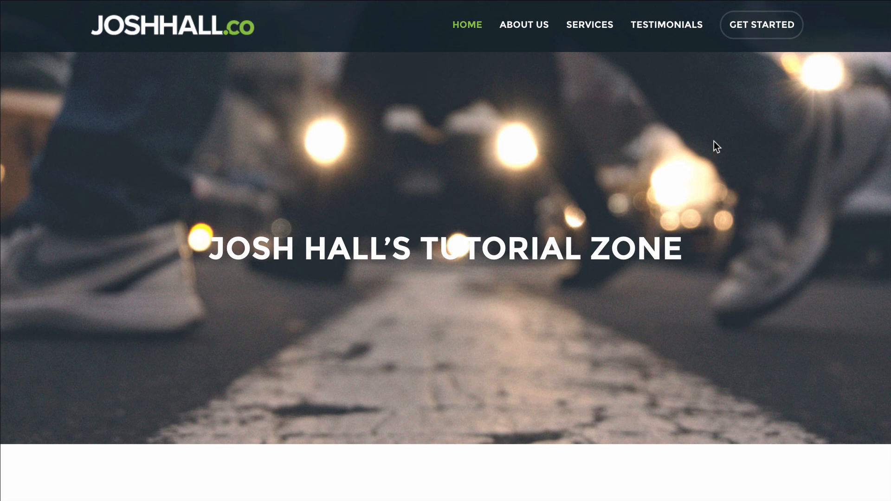
{"action": "mouse_move", "coordinate": [538, 124]}
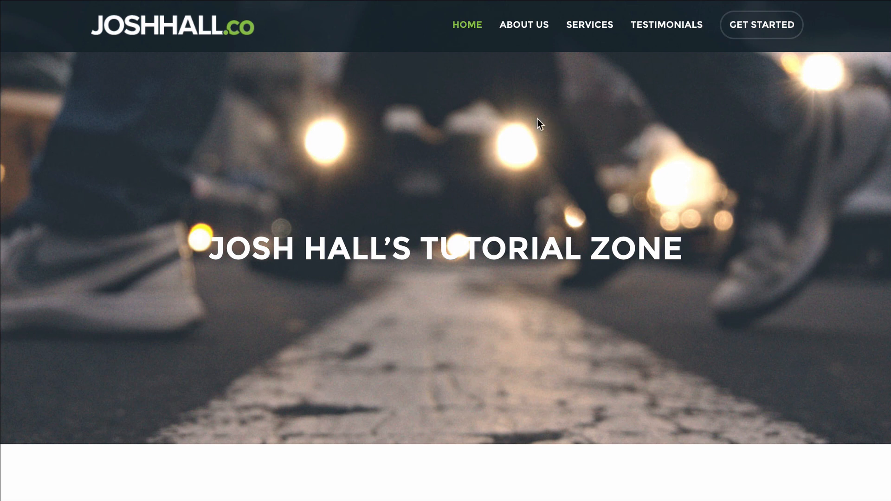
{"action": "mouse_move", "coordinate": [492, 116]}
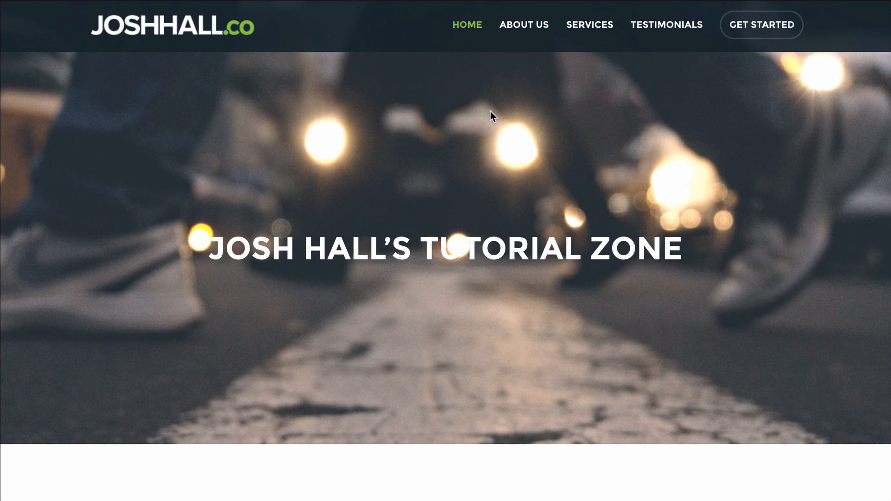
{"action": "mouse_move", "coordinate": [456, 112]}
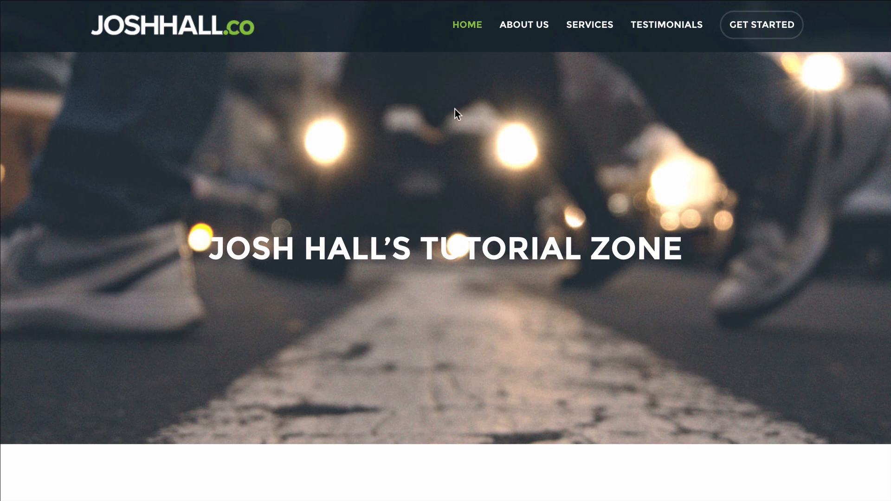
{"action": "mouse_move", "coordinate": [456, 127]}
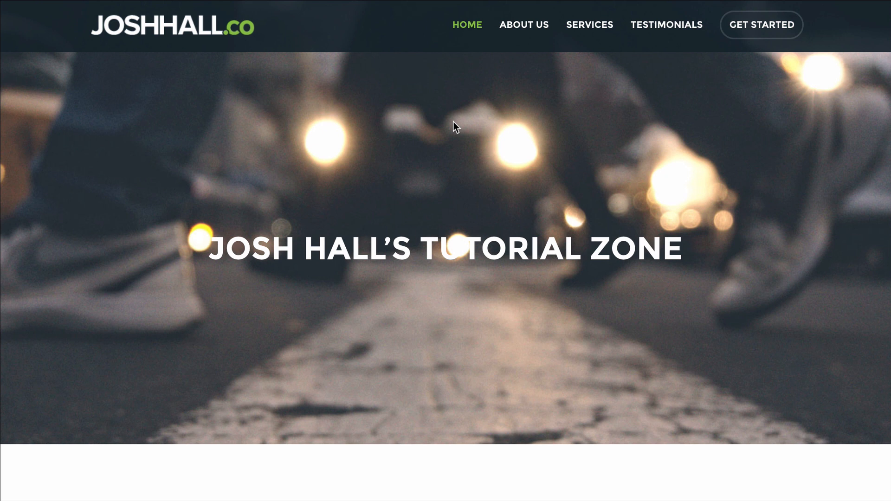
{"action": "mouse_move", "coordinate": [450, 133]}
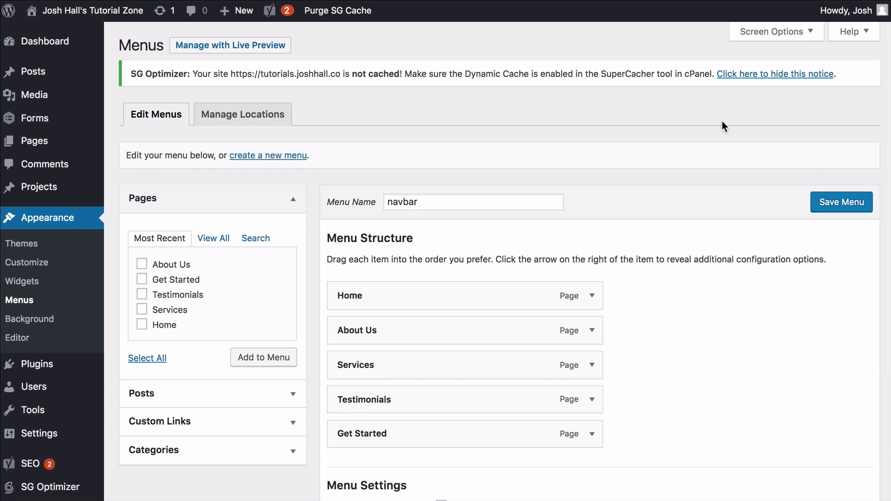
Give the Get Started menu item the CSS class menu-cta and save the menu
{"action": "scroll", "scroll_direction": "down", "scroll_amount": 3}
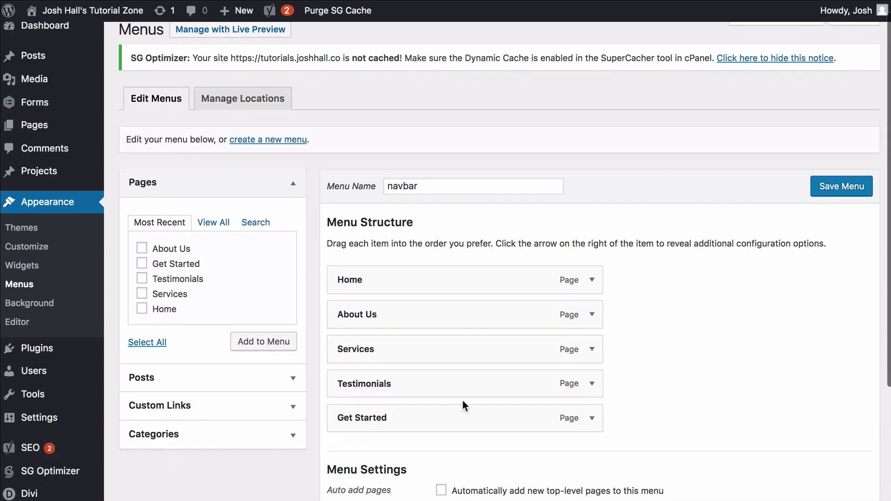
{"action": "mouse_move", "coordinate": [432, 406]}
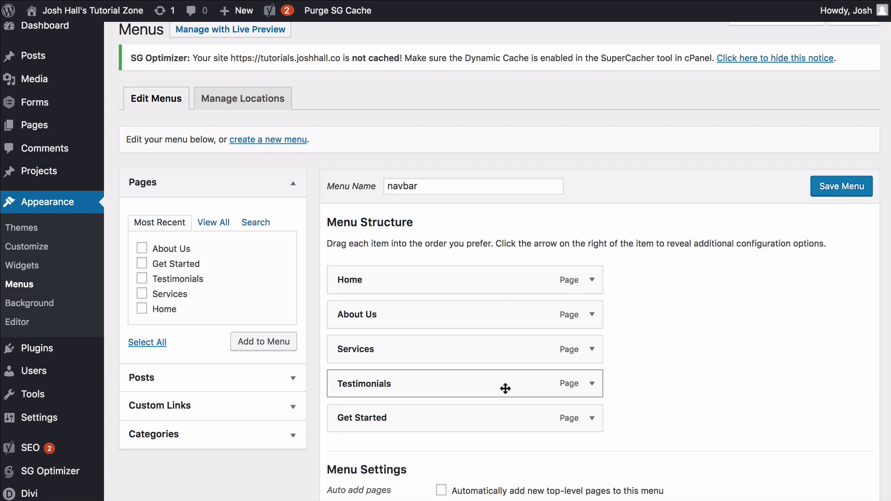
{"action": "scroll", "scroll_direction": "up", "scroll_amount": 3}
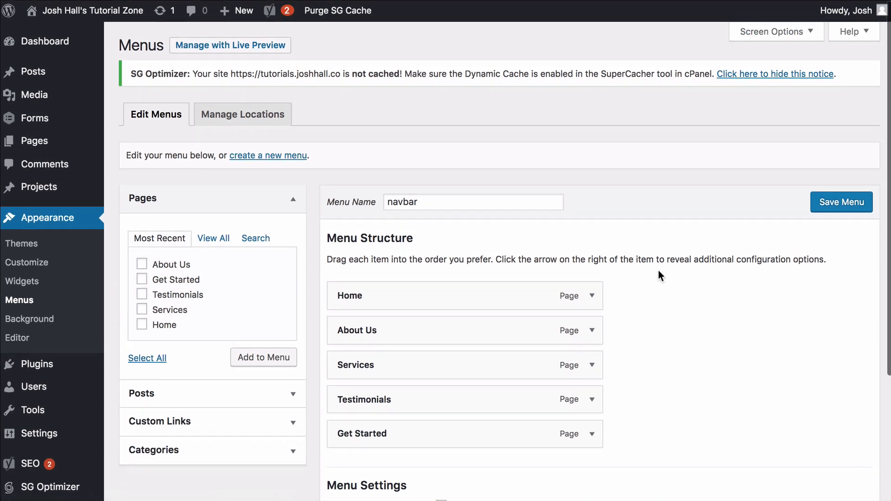
{"action": "mouse_move", "coordinate": [725, 90]}
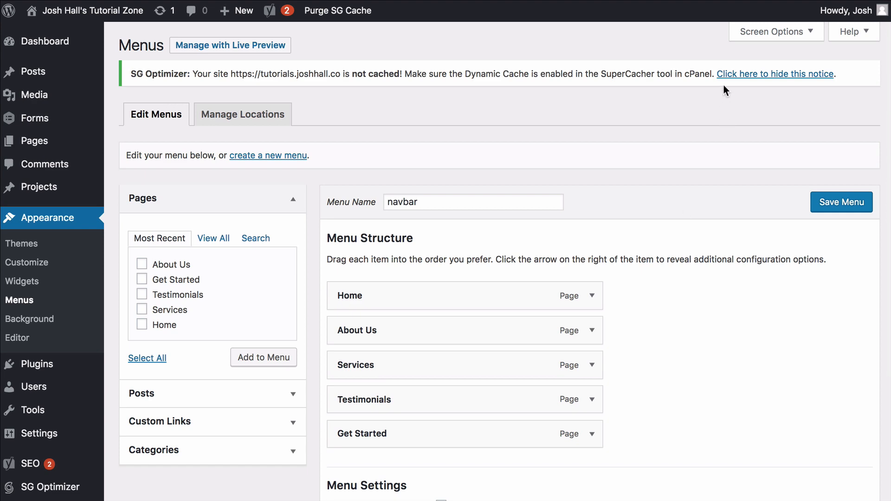
{"action": "left_click", "coordinate": [771, 31]}
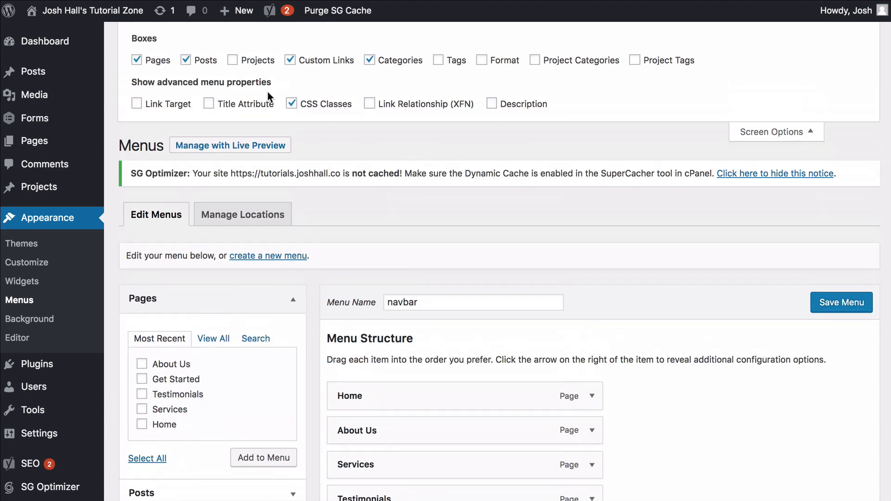
{"action": "left_click", "coordinate": [775, 127]}
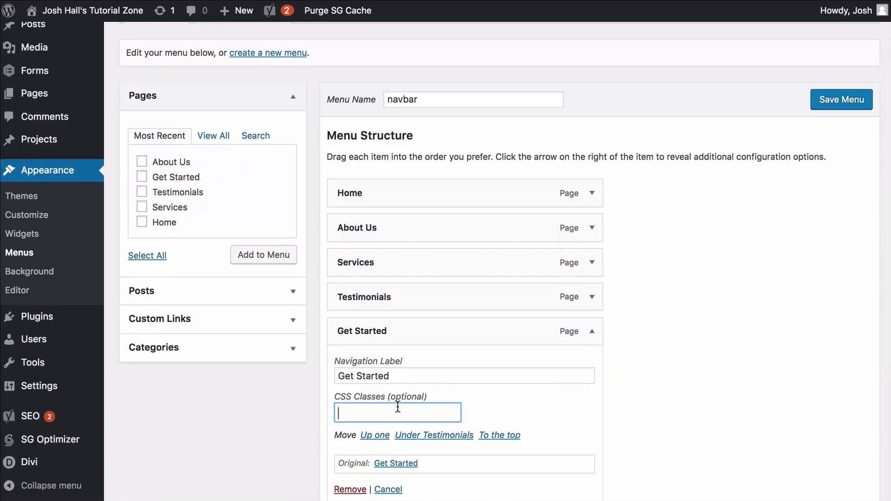
{"action": "type", "text": "menu-cta"}
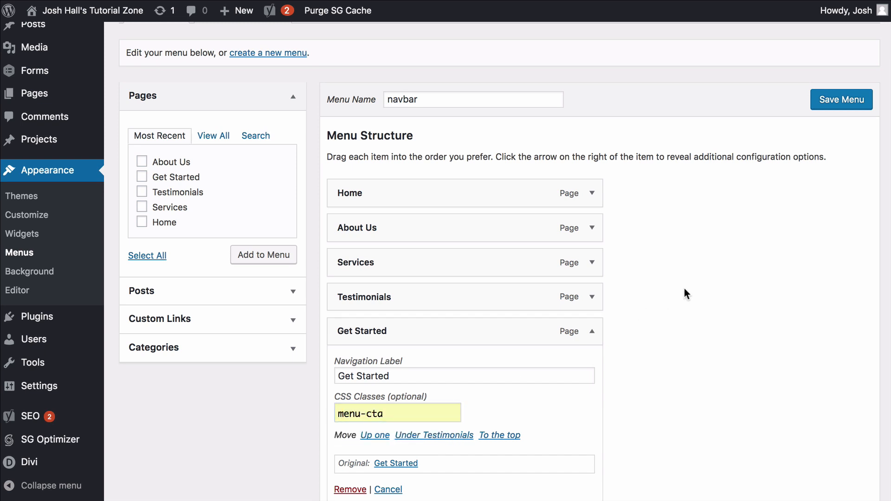
{"action": "scroll", "scroll_direction": "down", "scroll_amount": 3}
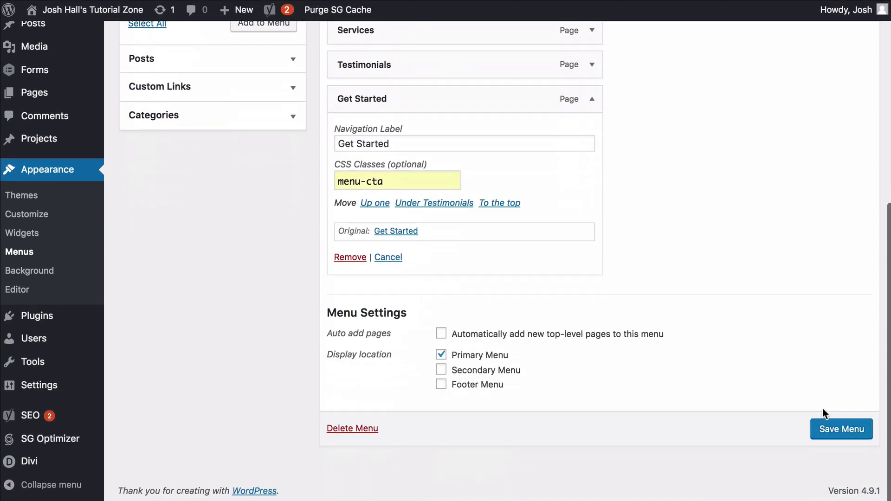
{"action": "left_click", "coordinate": [841, 429]}
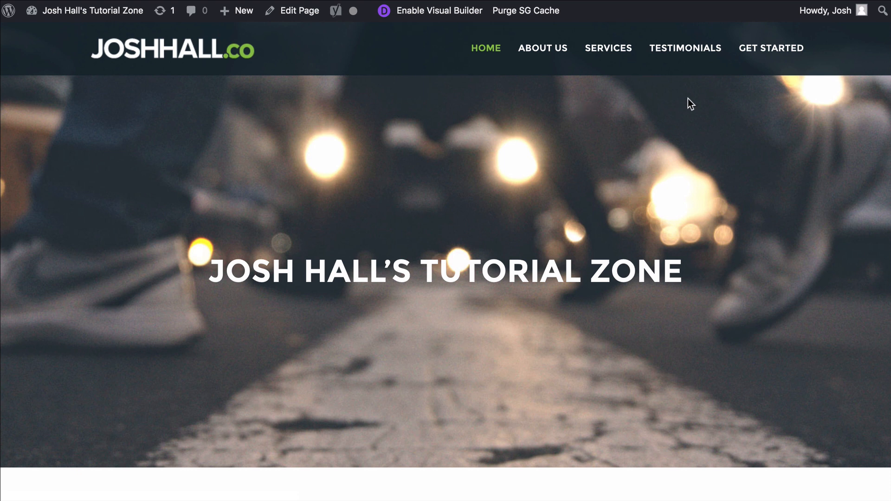
{"action": "mouse_move", "coordinate": [880, 76]}
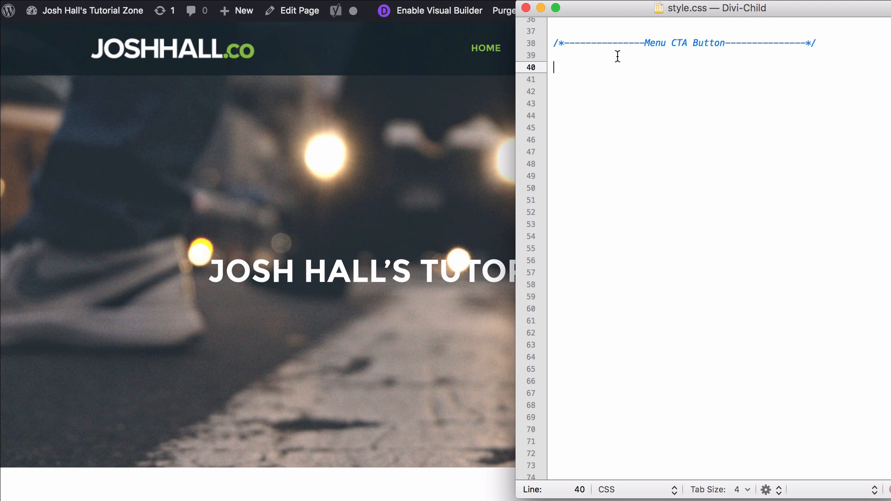
Write .menu-cta { border: 2px solid white; } under the Menu CTA Button comment
{"action": "type", "text": "."}
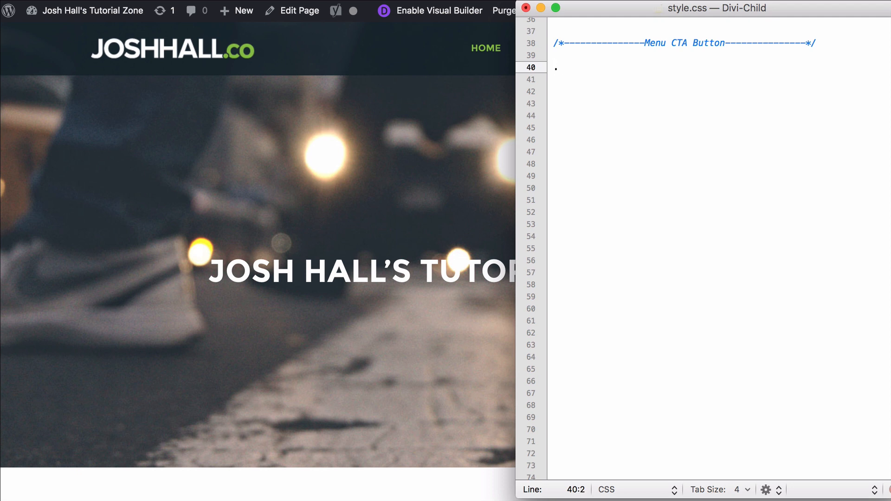
{"action": "type", "text": "menu="}
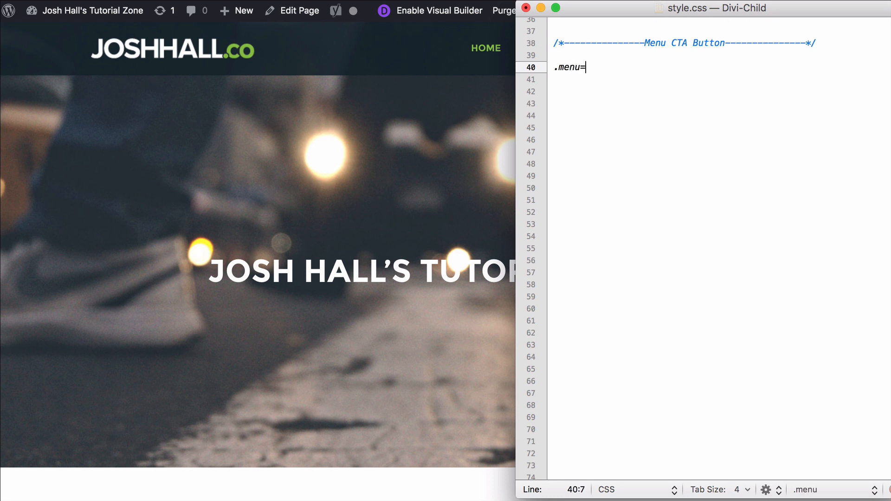
{"action": "type", "text": "-cta {"}
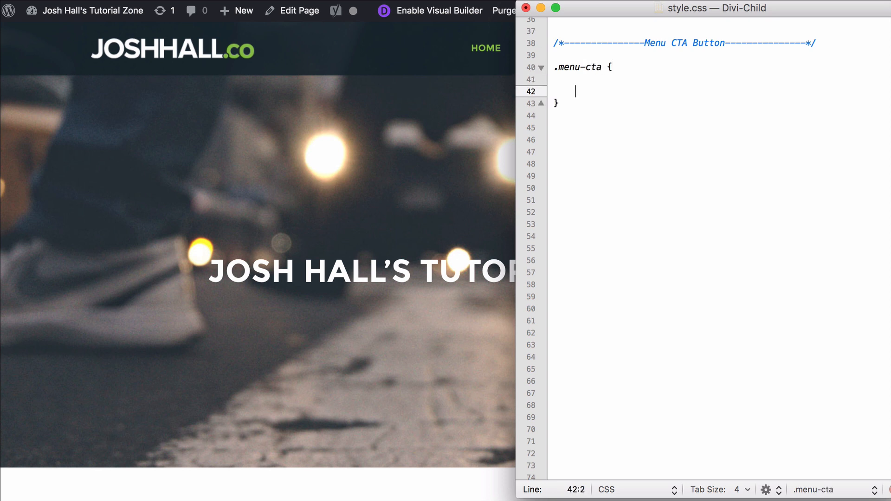
{"action": "type", "text": "bor"}
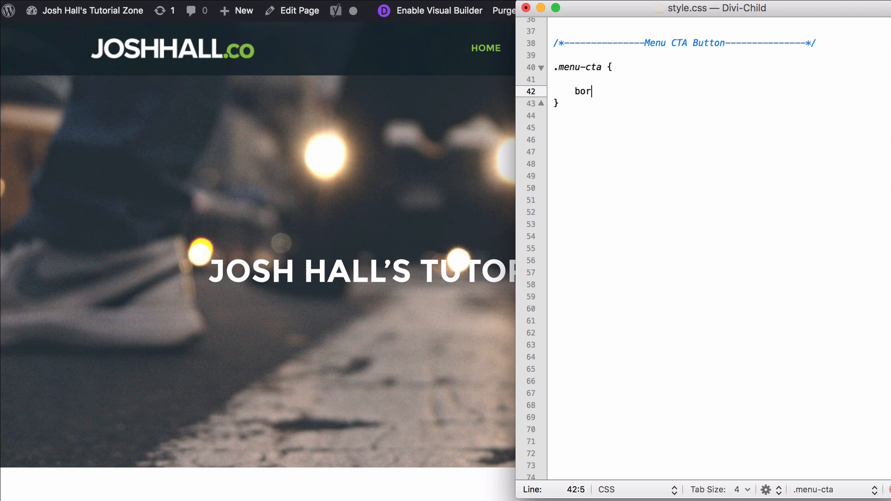
{"action": "type", "text": "der:;"}
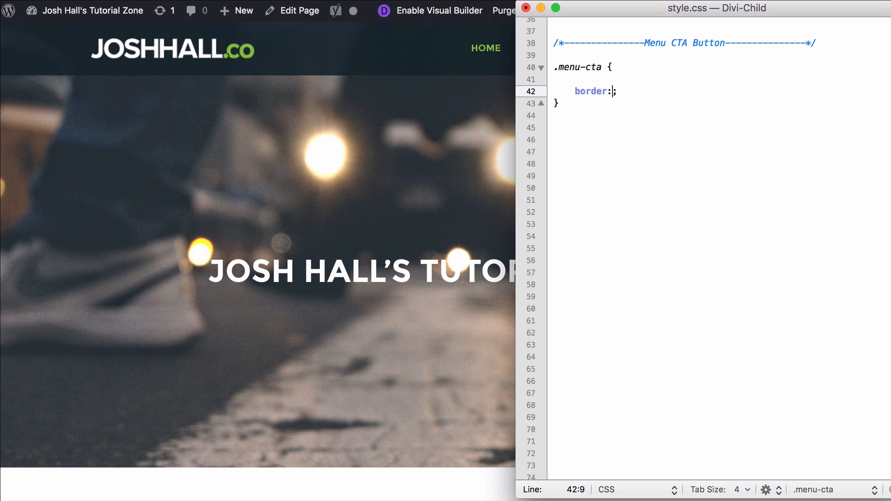
{"action": "type", "text": "2p"}
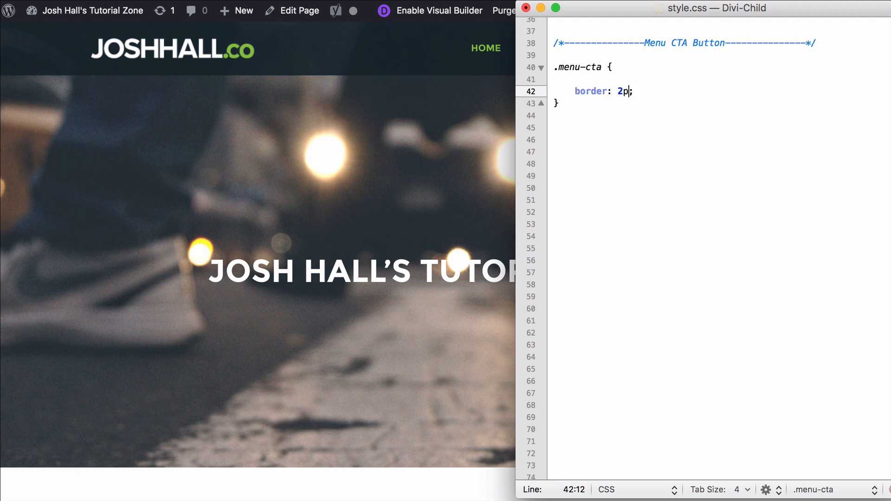
{"action": "type", "text": "x solid whi"}
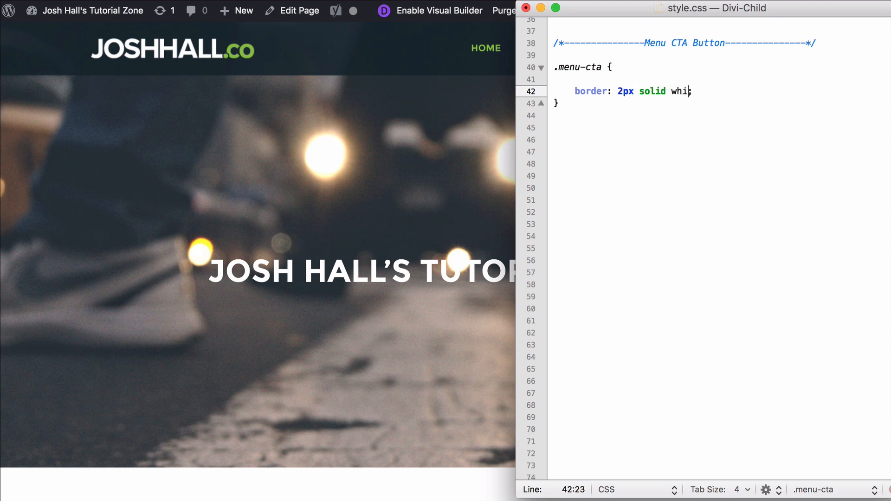
{"action": "type", "text": "te;"}
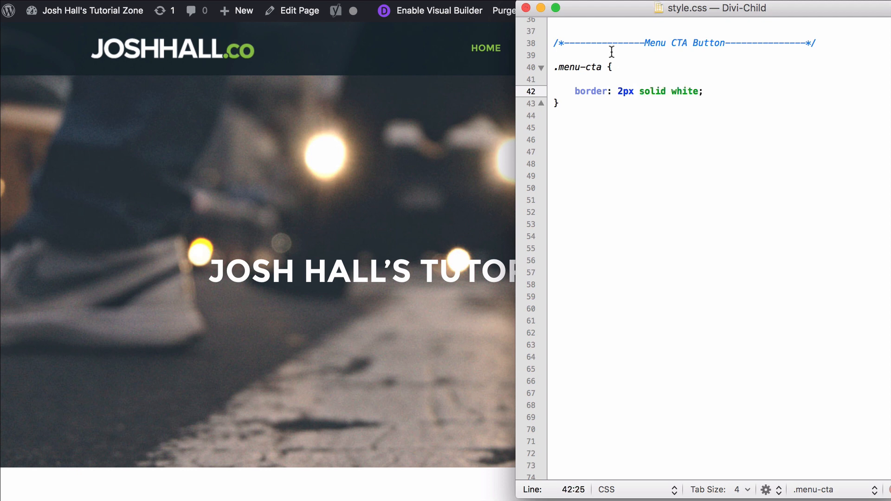
{"action": "left_click", "coordinate": [695, 91]}
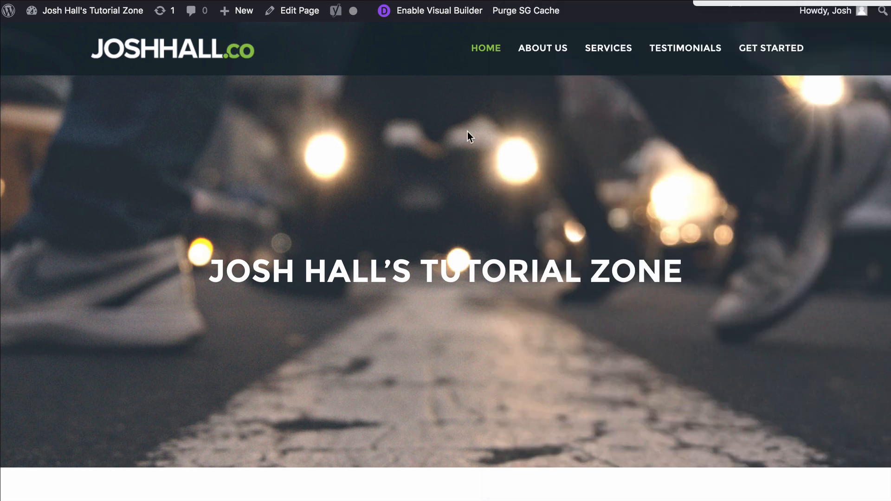
Reload the homepage to see Get Started outlined by a thin white border
{"action": "left_click", "coordinate": [524, 10]}
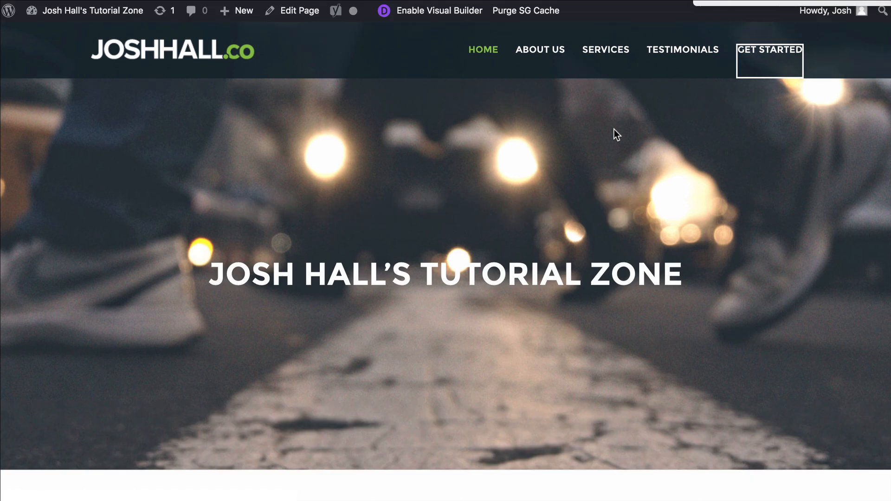
{"action": "mouse_move", "coordinate": [769, 61]}
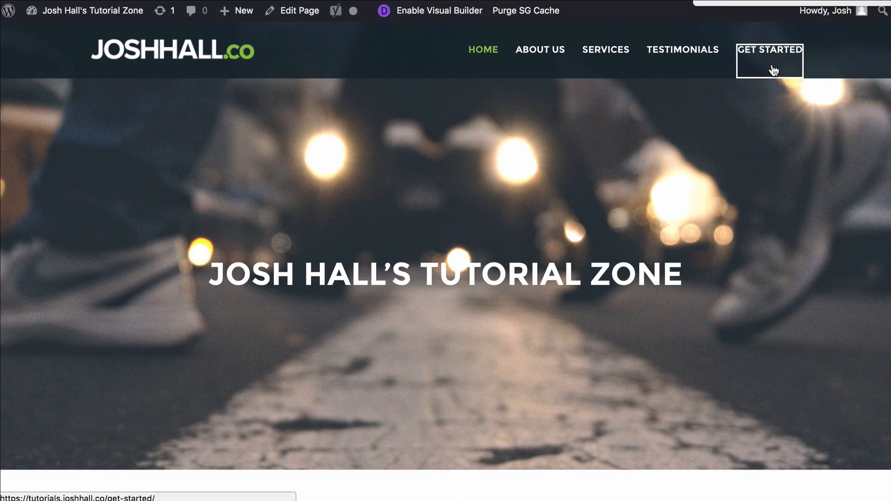
{"action": "mouse_move", "coordinate": [769, 71]}
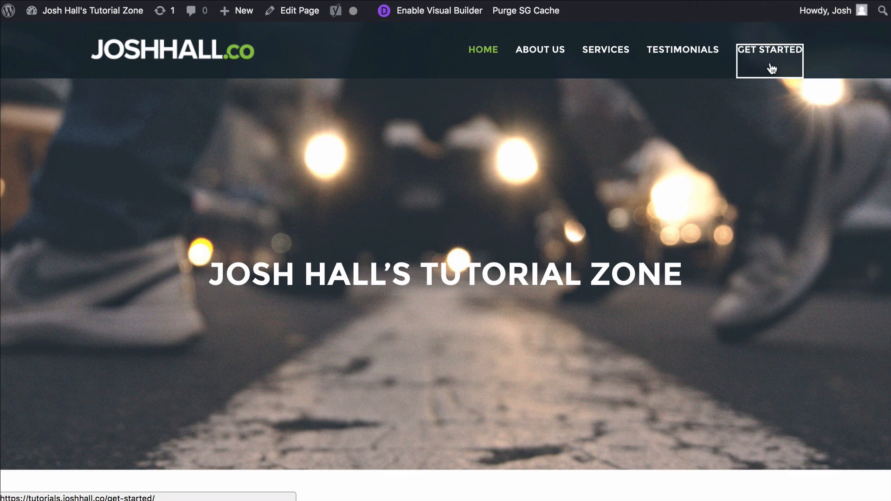
{"action": "mouse_move", "coordinate": [766, 65]}
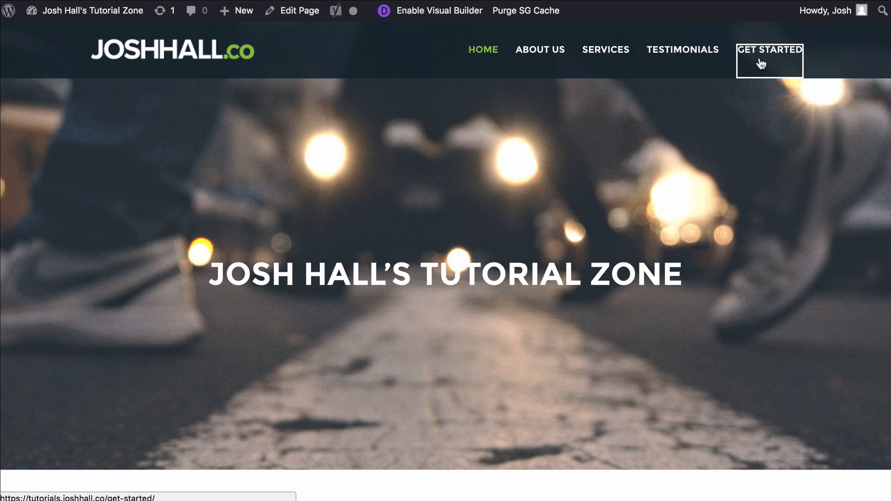
{"action": "mouse_move", "coordinate": [739, 76]}
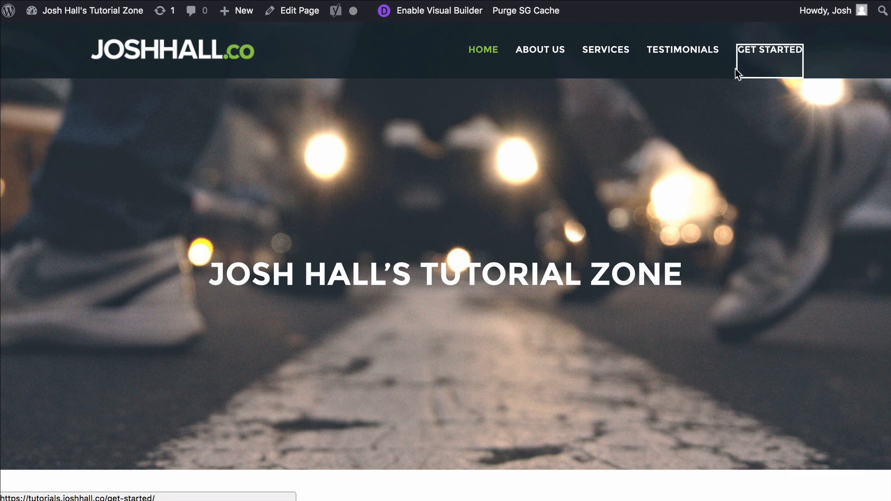
Inspect Get Started and add height 42px, padding 12px !important, 25px radius, centred text
{"action": "right_click", "coordinate": [769, 50]}
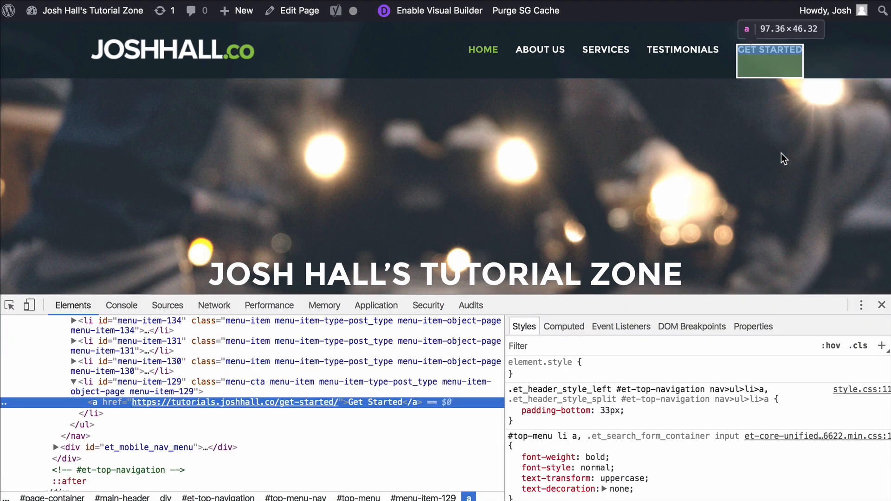
{"action": "mouse_move", "coordinate": [374, 362]}
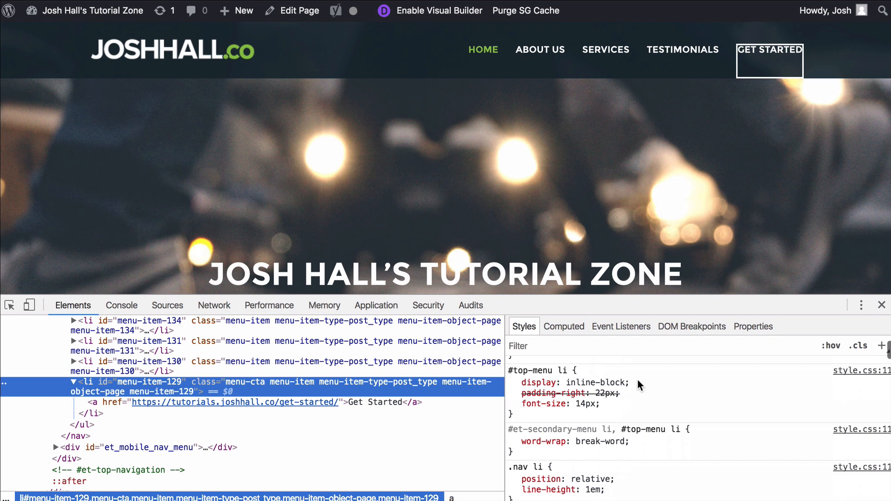
{"action": "scroll", "scroll_direction": "down", "scroll_amount": 3}
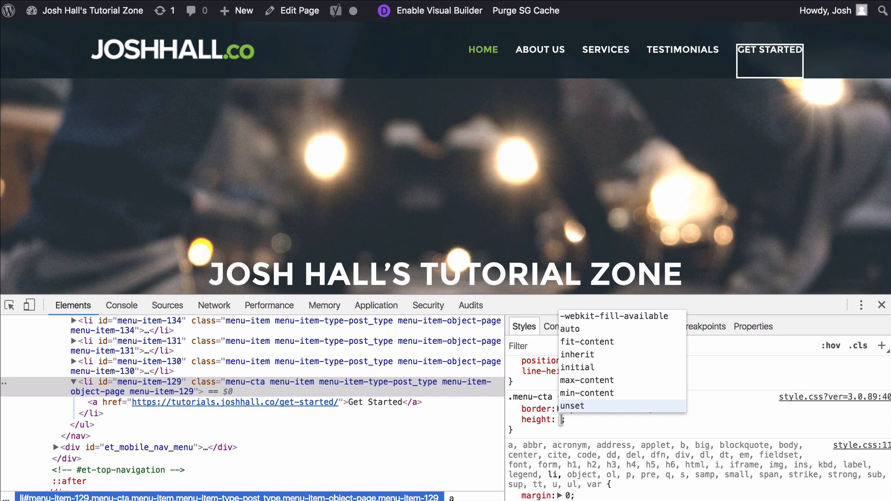
{"action": "type", "text": "42"}
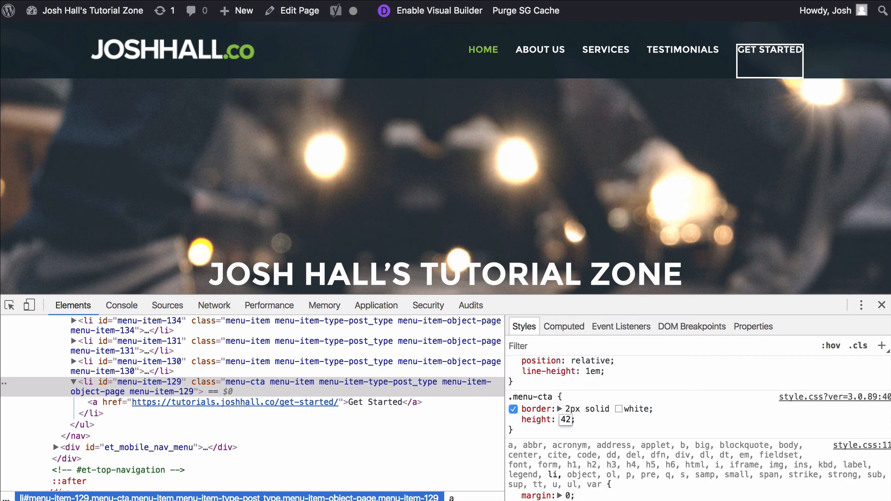
{"action": "type", "text": "px"}
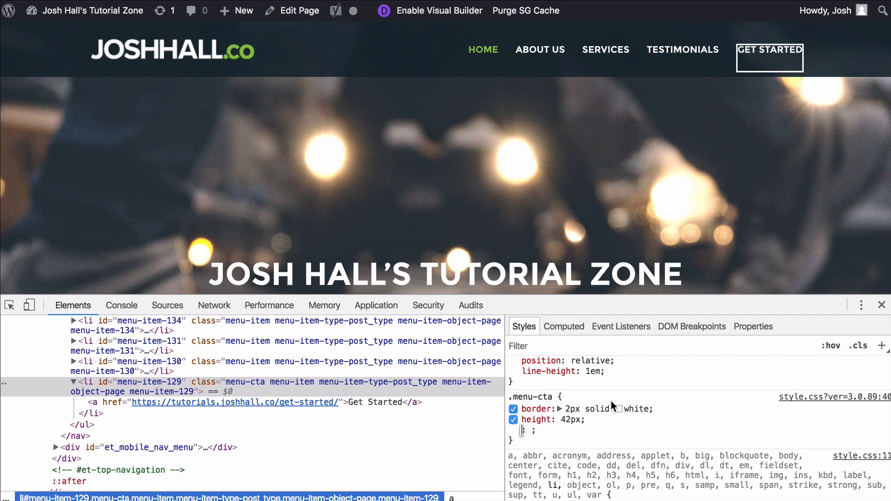
{"action": "type", "text": "padding"}
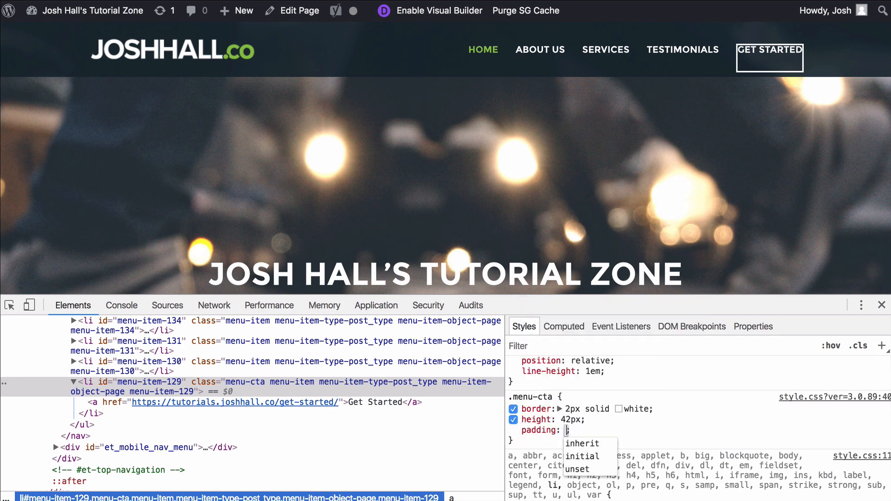
{"action": "type", "text": "12"}
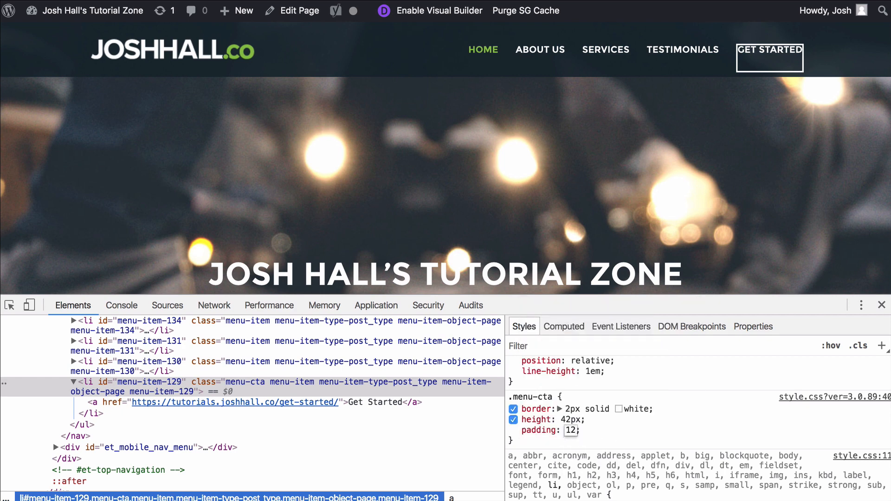
{"action": "type", "text": "px"}
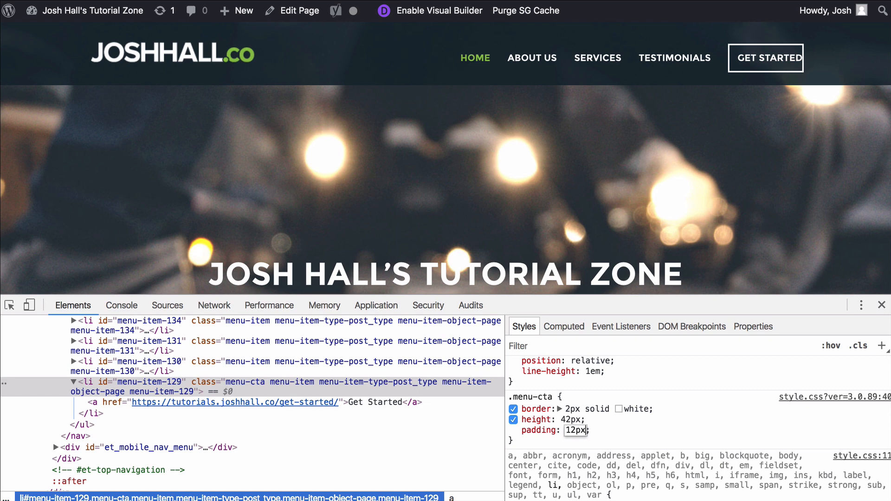
{"action": "mouse_move", "coordinate": [788, 64]}
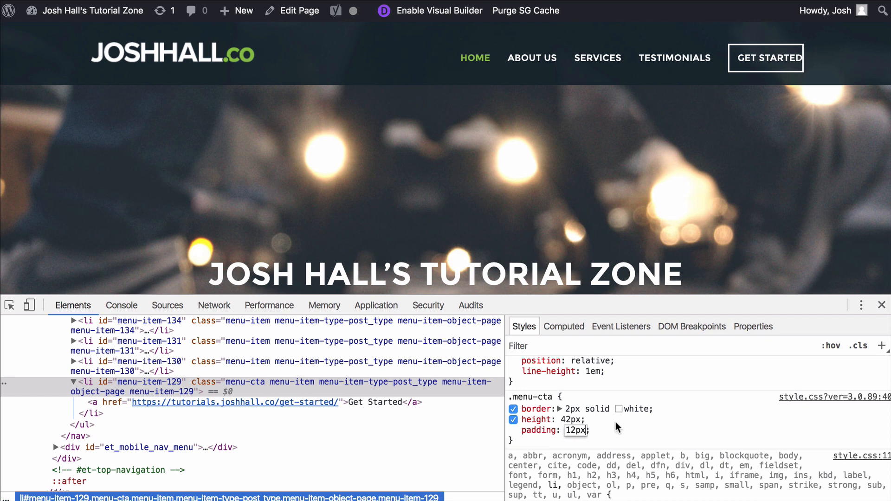
{"action": "type", "text": "!i"}
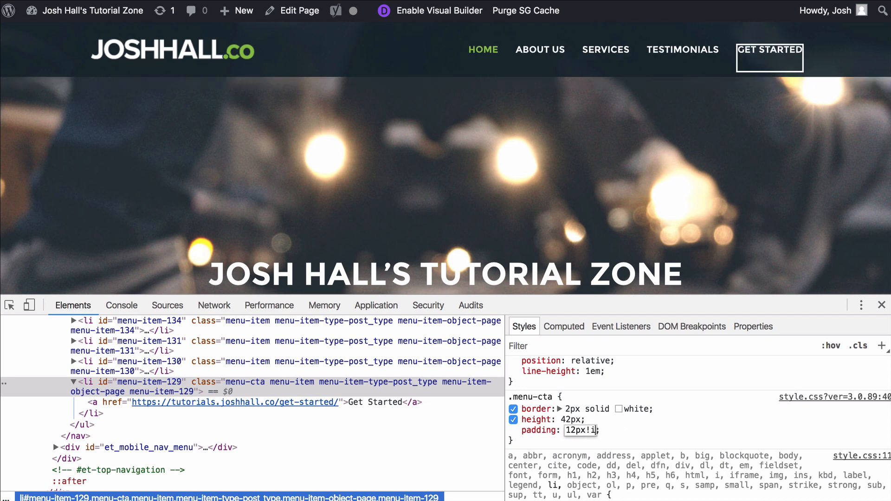
{"action": "type", "text": "mportant"}
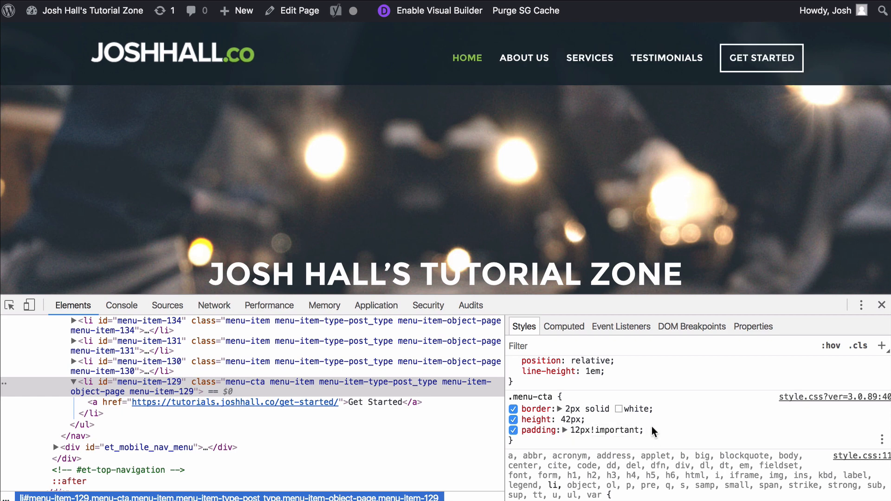
{"action": "mouse_move", "coordinate": [652, 431]}
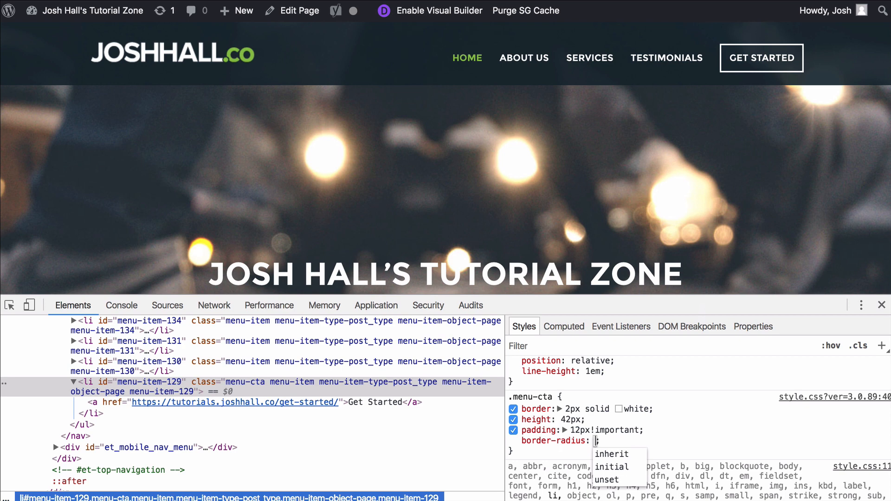
{"action": "type", "text": "25"}
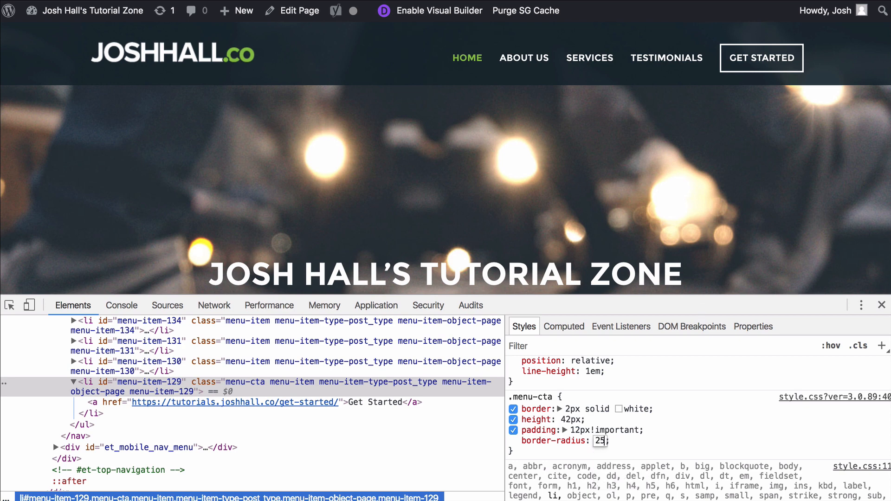
{"action": "type", "text": "px"}
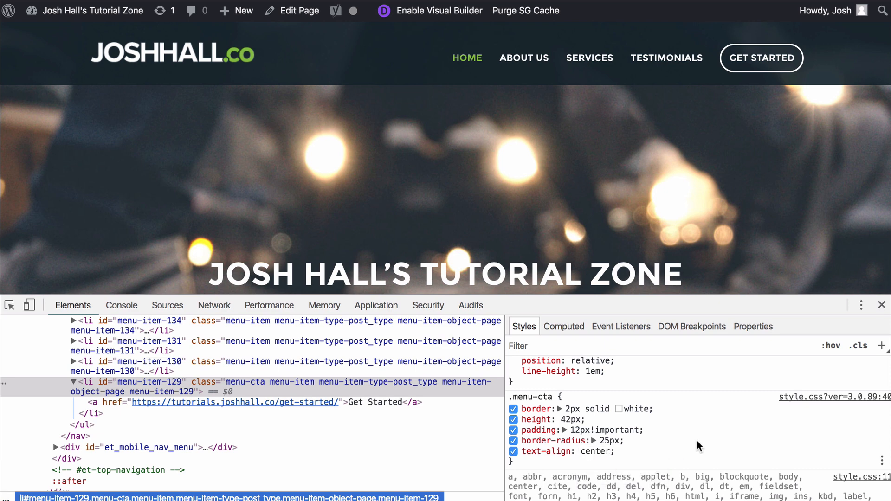
{"action": "mouse_move", "coordinate": [689, 443]}
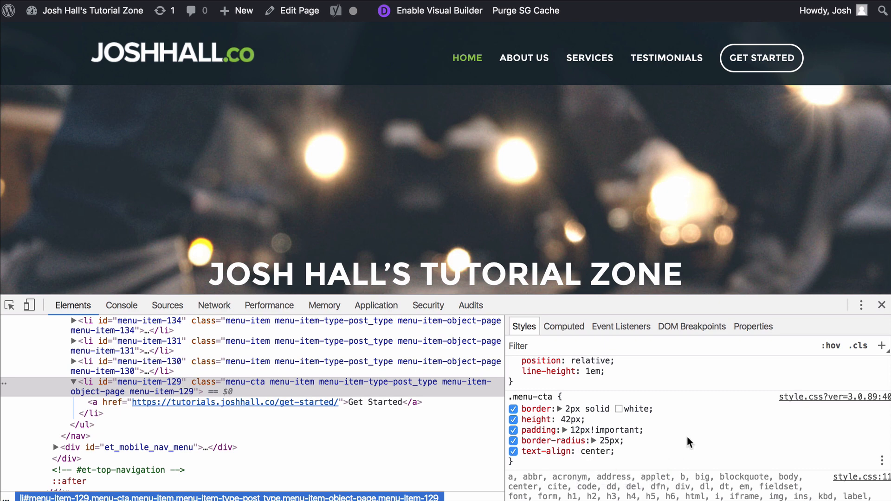
{"action": "mouse_move", "coordinate": [620, 409]}
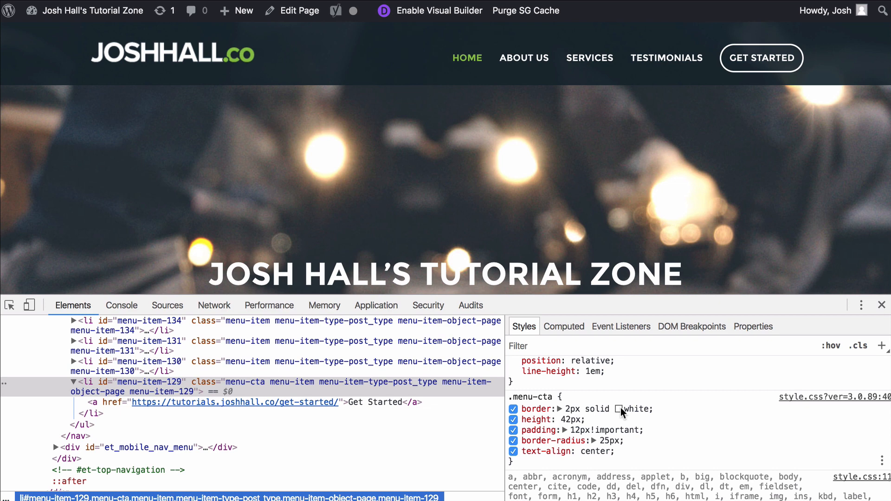
Lower the .menu-cta border colour's alpha to semi-transparent white #ffffff4f
{"action": "left_click", "coordinate": [620, 409]}
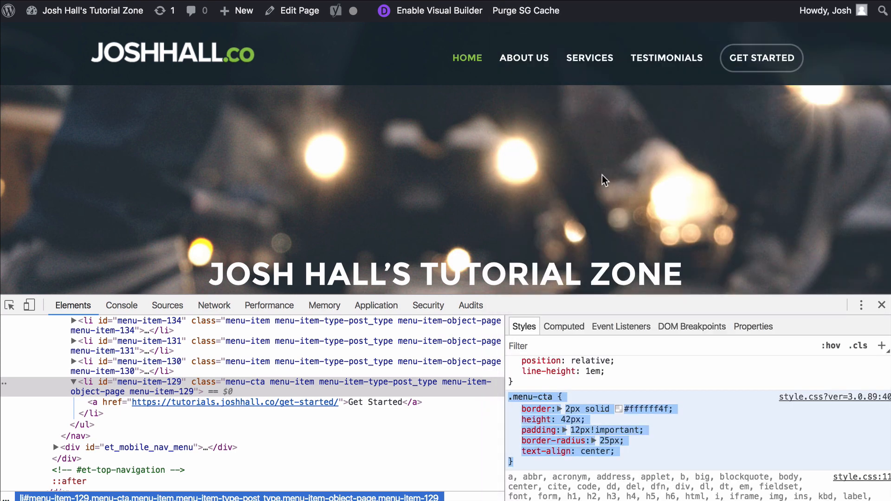
{"action": "mouse_move", "coordinate": [646, 172]}
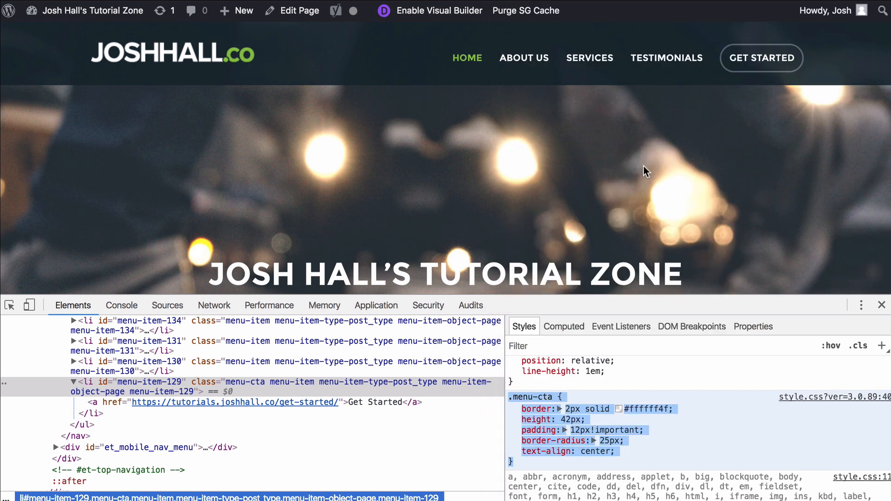
{"action": "mouse_move", "coordinate": [760, 58]}
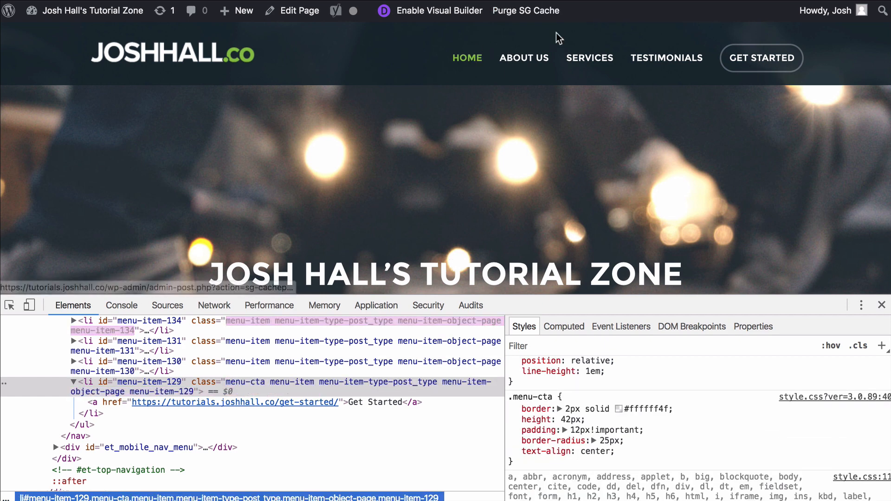
{"action": "mouse_move", "coordinate": [364, 366]}
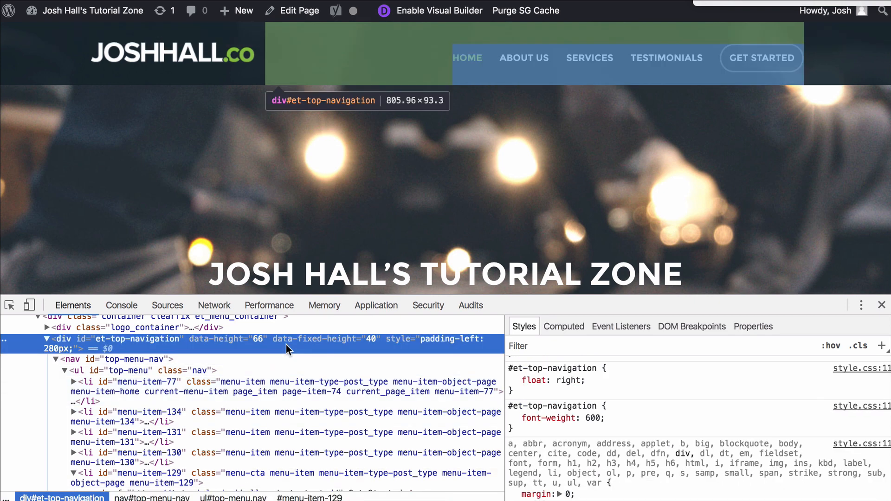
Change #et-top-navigation padding-top from 33px to 16px in DevTools
{"action": "scroll", "scroll_direction": "down", "scroll_amount": 3}
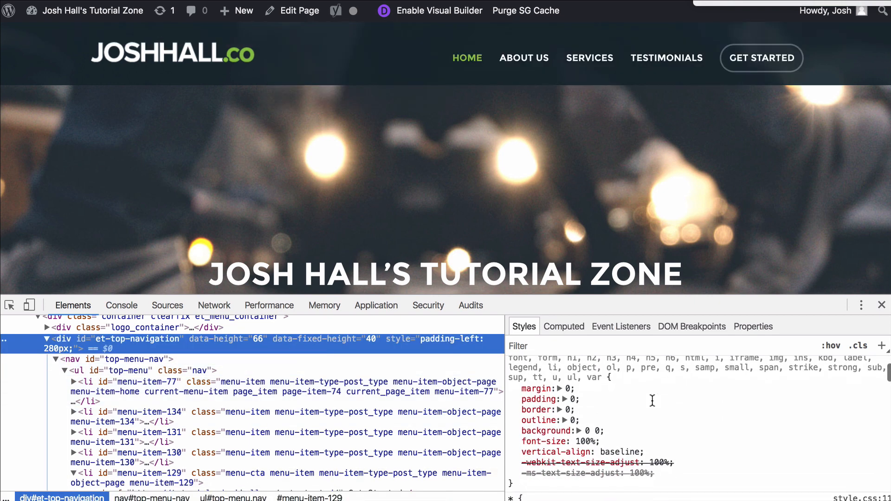
{"action": "scroll", "scroll_direction": "down", "scroll_amount": 3}
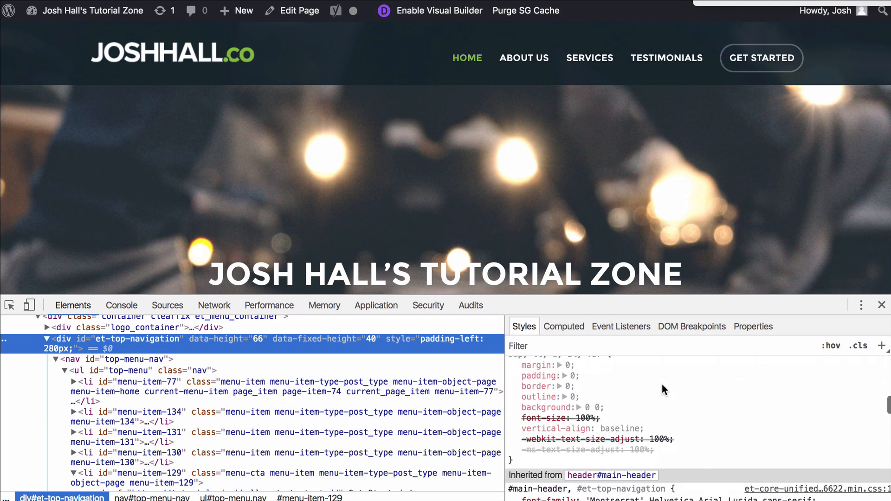
{"action": "mouse_move", "coordinate": [664, 389]}
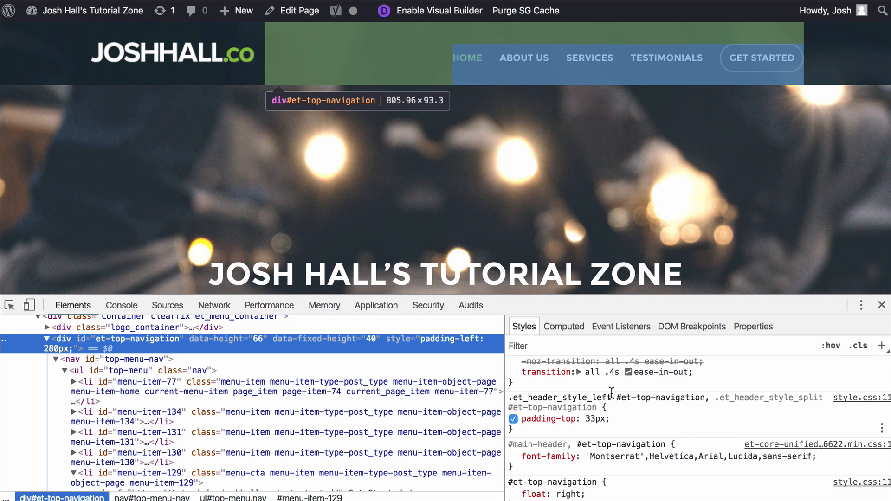
{"action": "mouse_move", "coordinate": [595, 433]}
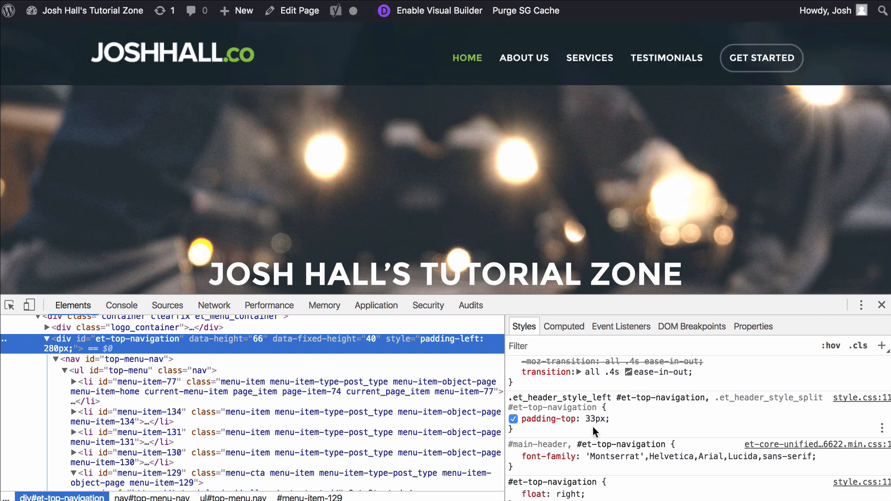
{"action": "double_click", "coordinate": [591, 419]}
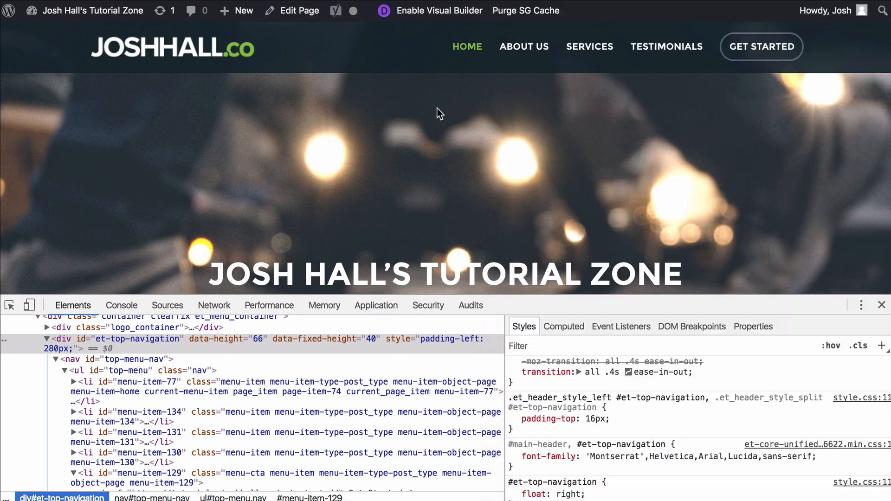
{"action": "mouse_move", "coordinate": [547, 175]}
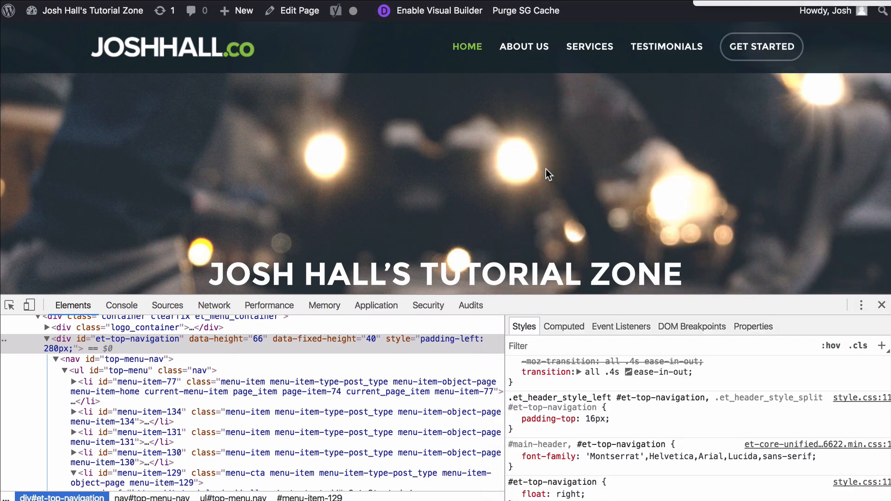
{"action": "mouse_move", "coordinate": [508, 167]}
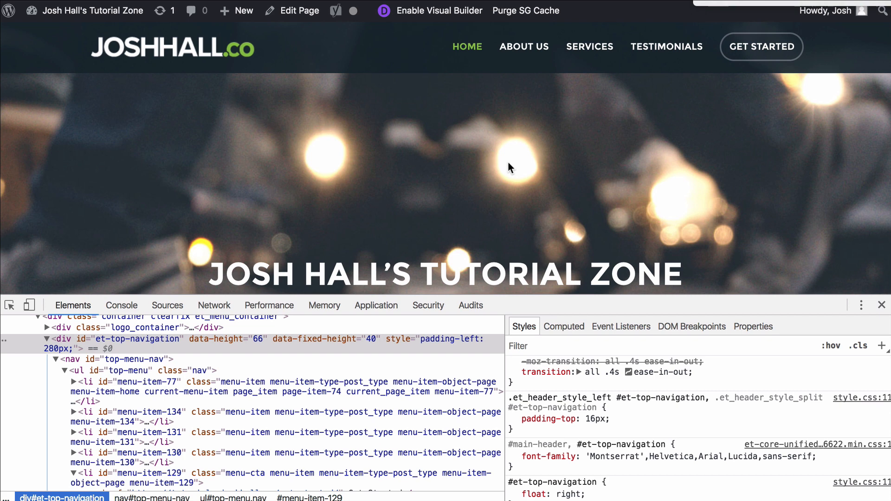
{"action": "mouse_move", "coordinate": [491, 149]}
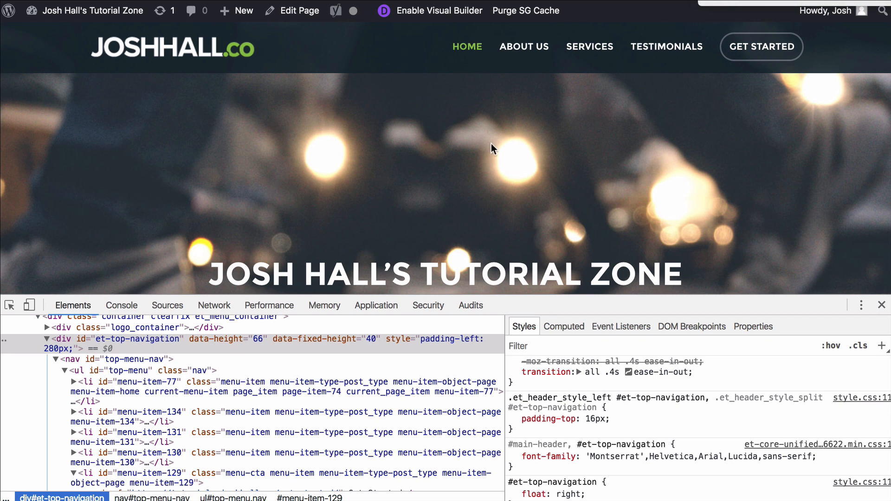
Copy #et-top-navigation padding-top 16px and fixed-header 8px rules into Divi-Child style.css
{"action": "scroll", "scroll_direction": "down", "scroll_amount": 3}
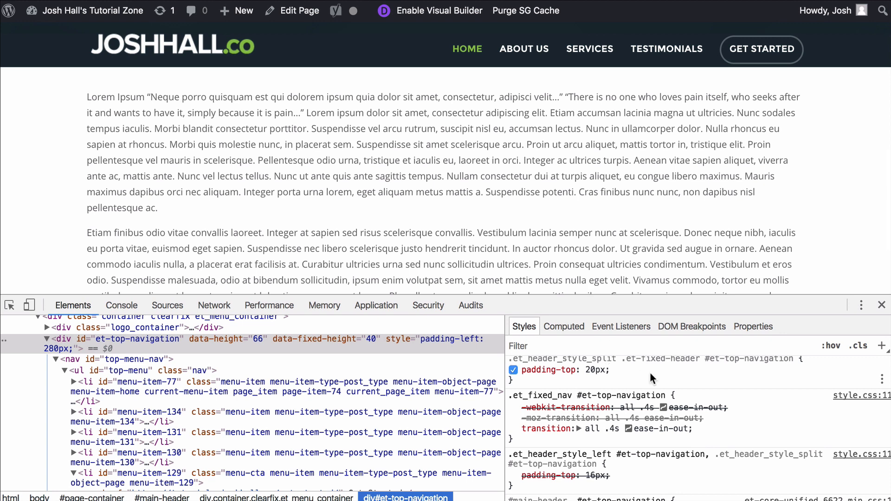
{"action": "scroll", "scroll_direction": "down", "scroll_amount": 3}
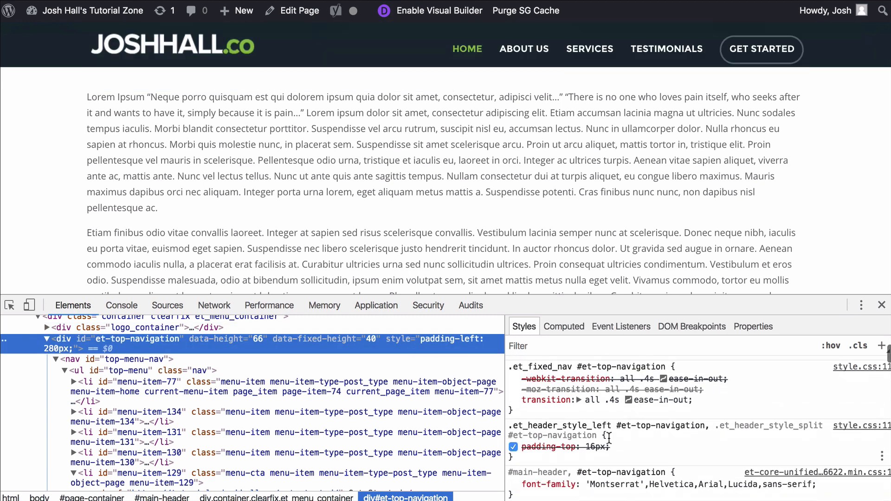
{"action": "scroll", "scroll_direction": "up", "scroll_amount": 3}
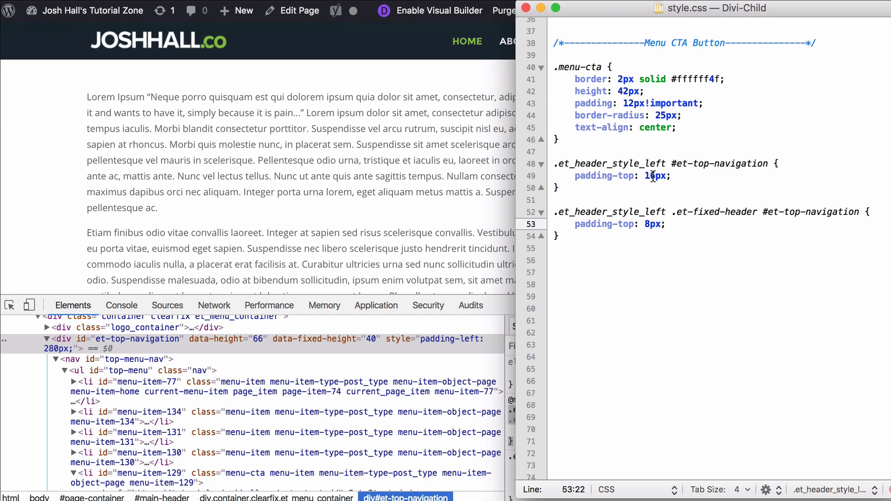
Add the closing brace after the fixed-header padding-top: 8px rule
{"action": "left_click", "coordinate": [666, 224]}
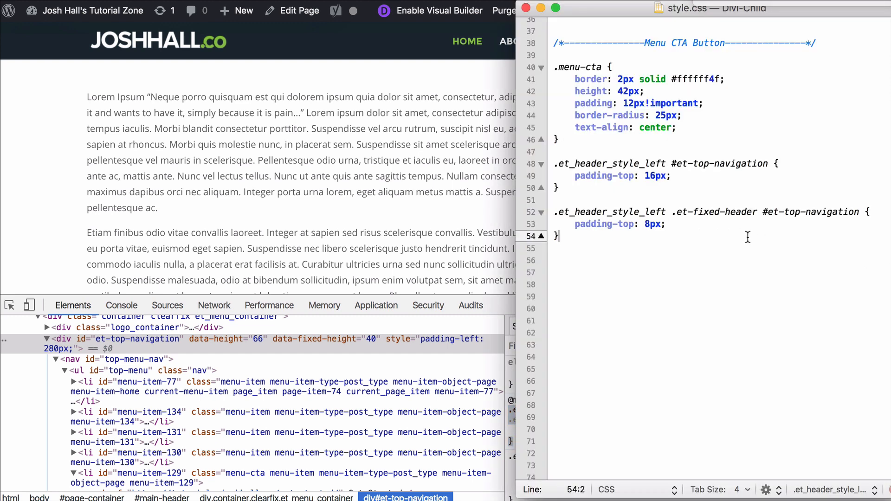
{"action": "mouse_move", "coordinate": [485, 131]}
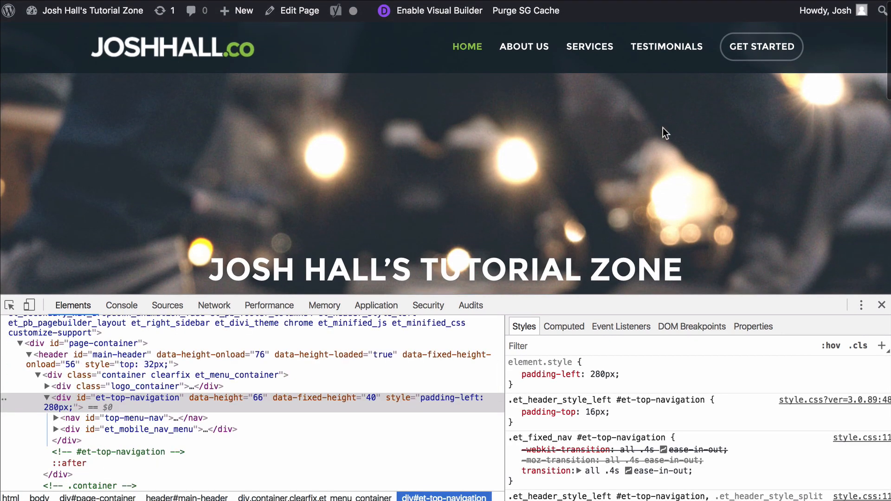
{"action": "scroll", "scroll_direction": "down", "scroll_amount": 3}
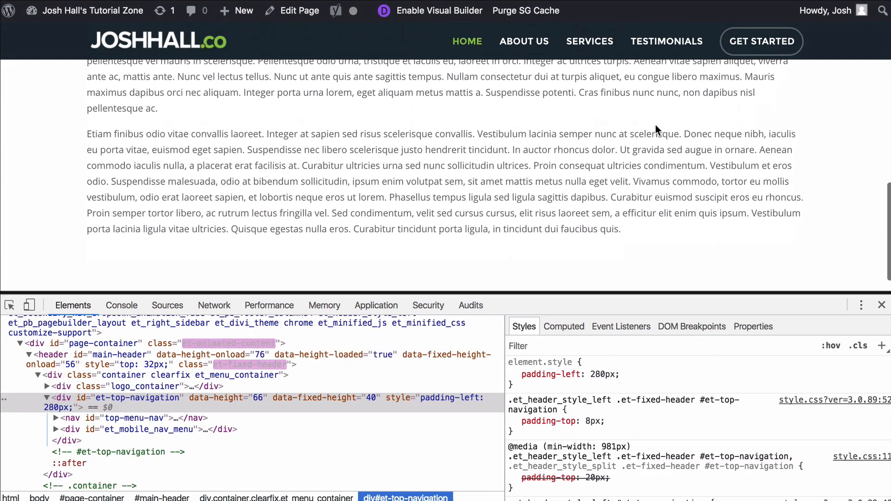
{"action": "scroll", "scroll_direction": "down", "scroll_amount": 3}
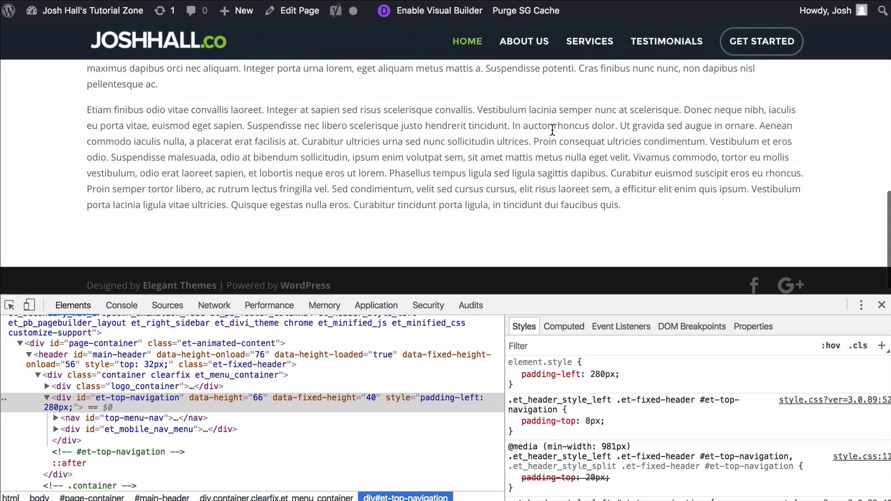
{"action": "scroll", "scroll_direction": "up", "scroll_amount": 3}
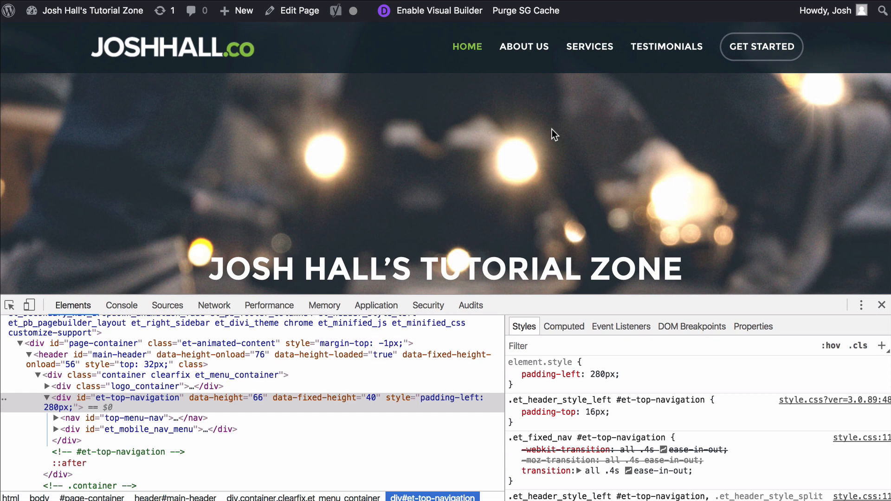
{"action": "mouse_move", "coordinate": [720, 92]}
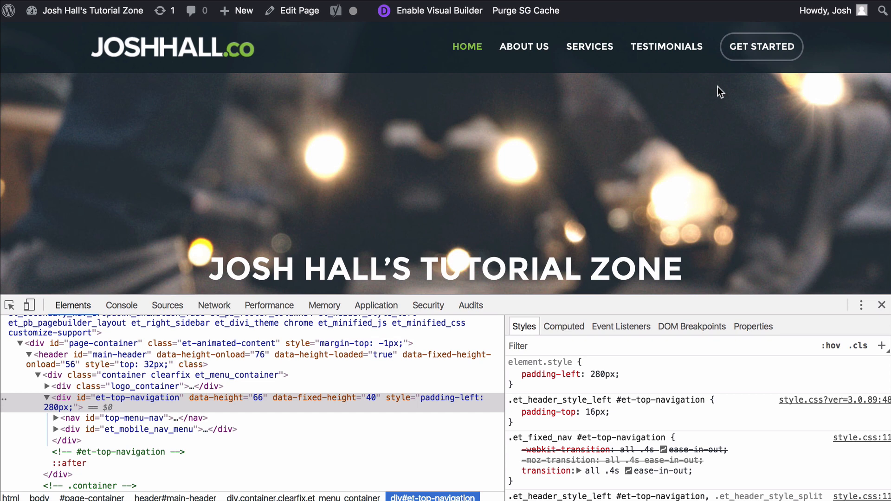
{"action": "mouse_move", "coordinate": [769, 64]}
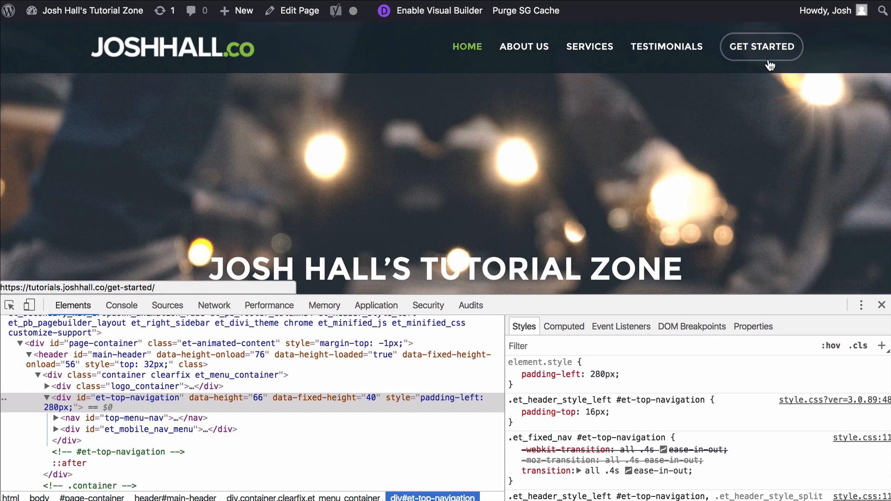
{"action": "mouse_move", "coordinate": [772, 63]}
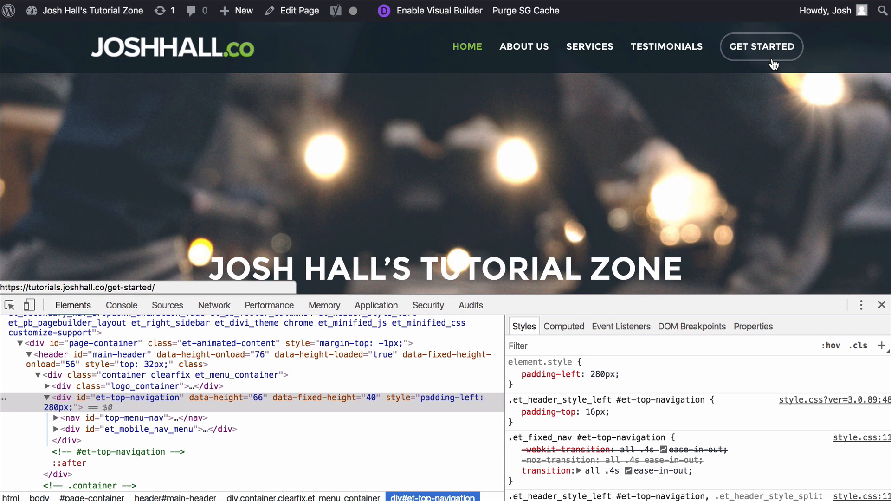
{"action": "mouse_move", "coordinate": [874, 68]}
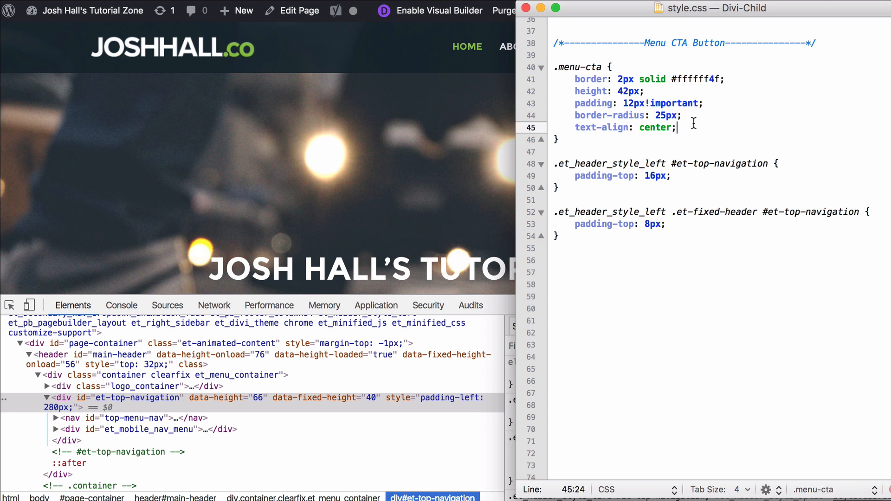
Duplicate the .menu-cta rule as .menu-cta:hover with background-color #8dc63f
{"action": "key", "text": "enter"}
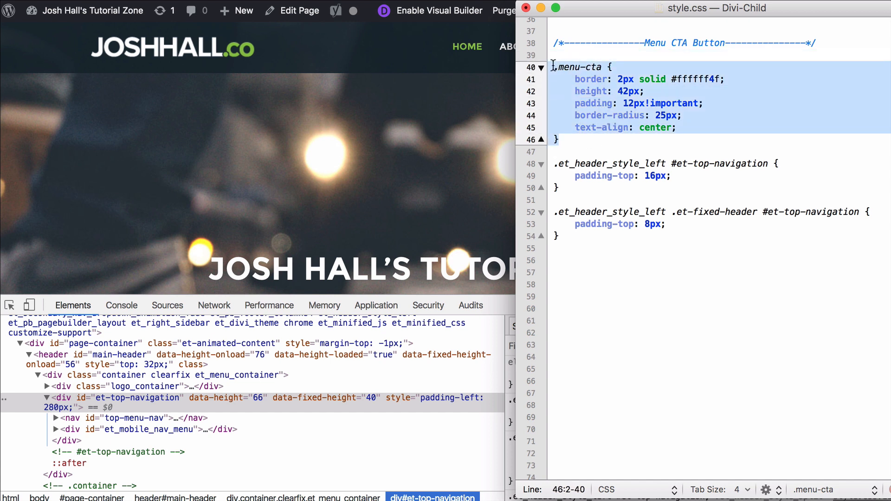
{"action": "key", "text": "cmd+v"}
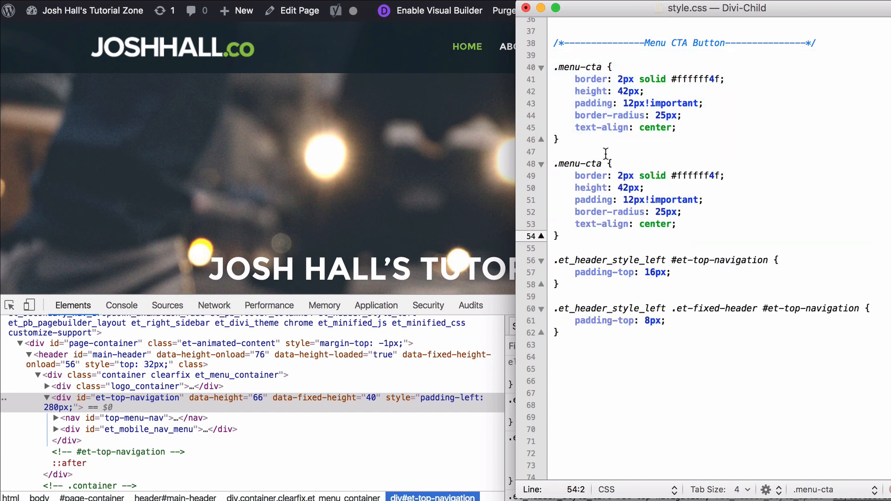
{"action": "type", "text": ":hover"}
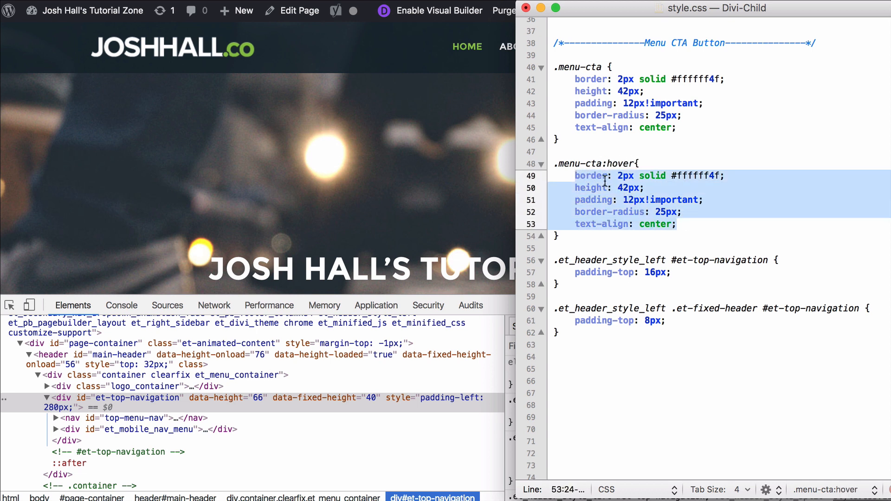
{"action": "type", "text": "backgro"}
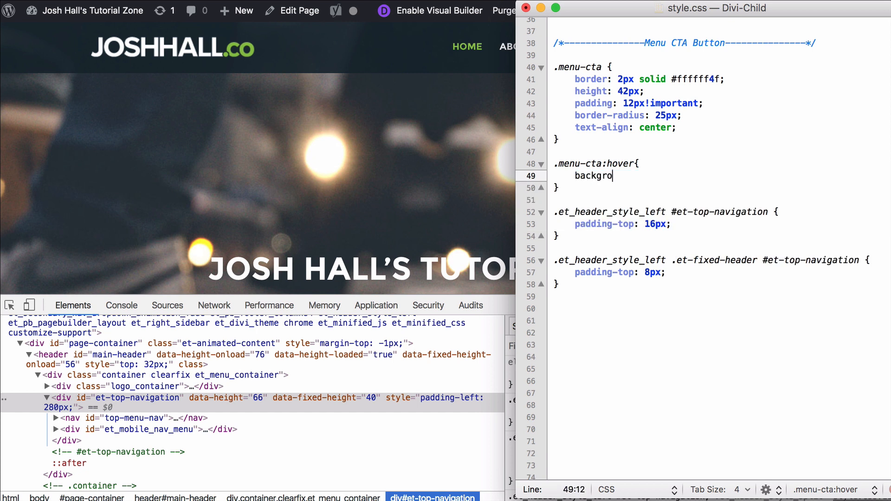
{"action": "type", "text": "und-color: ;"}
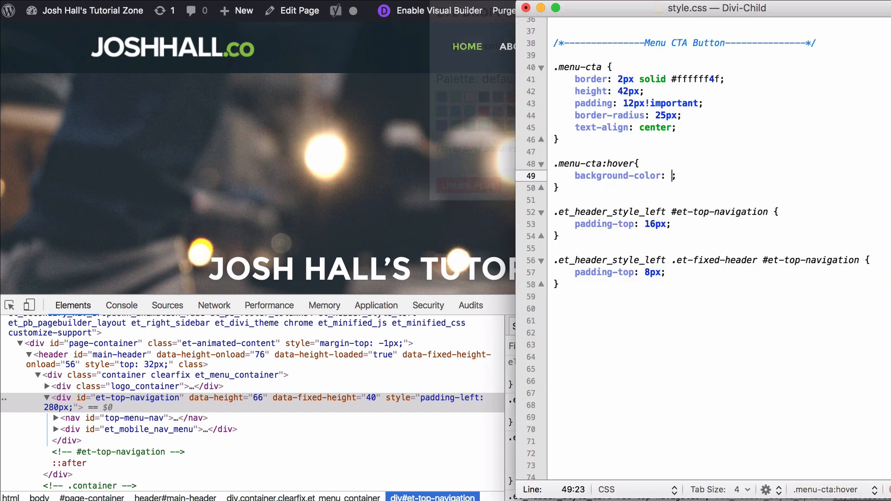
{"action": "type", "text": "#8dc63f"}
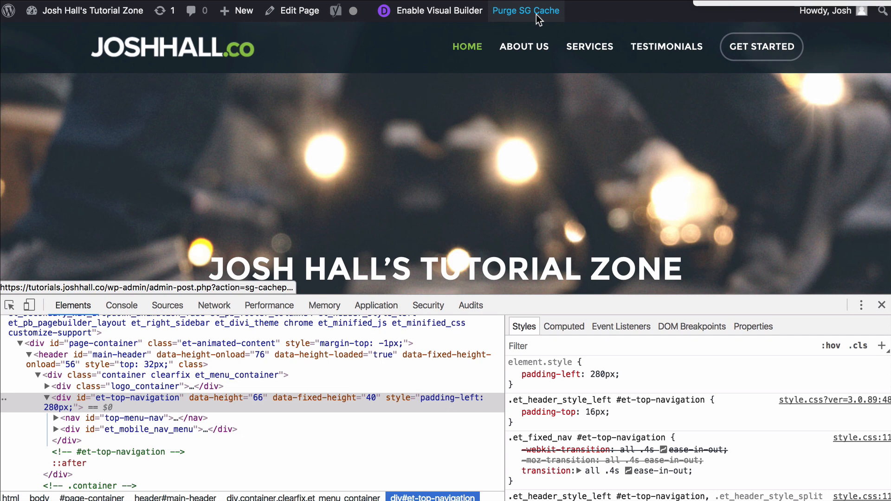
Purge the SG site cache and reload so the green hover styles load
{"action": "left_click", "coordinate": [525, 11]}
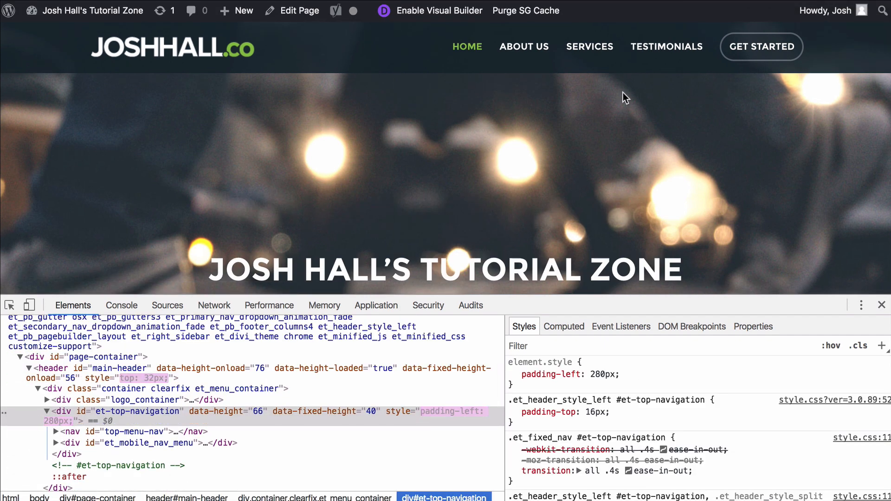
{"action": "mouse_move", "coordinate": [666, 46]}
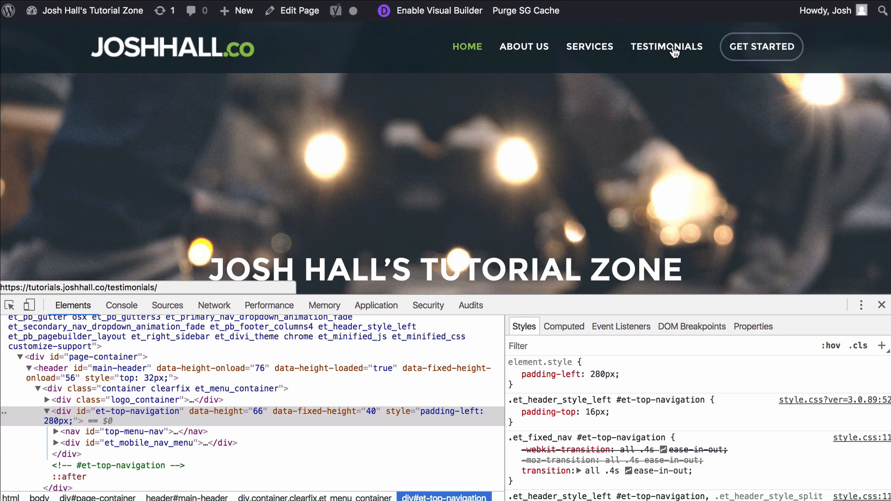
{"action": "mouse_move", "coordinate": [617, 48]}
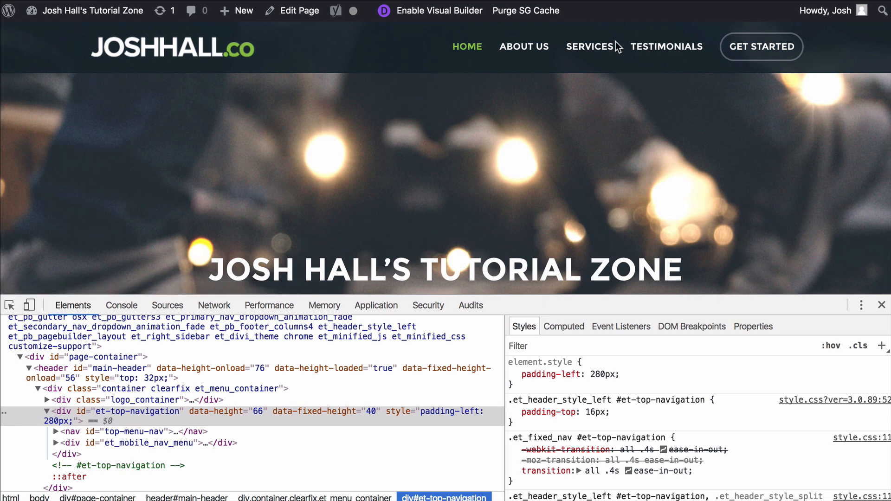
{"action": "mouse_move", "coordinate": [762, 46]}
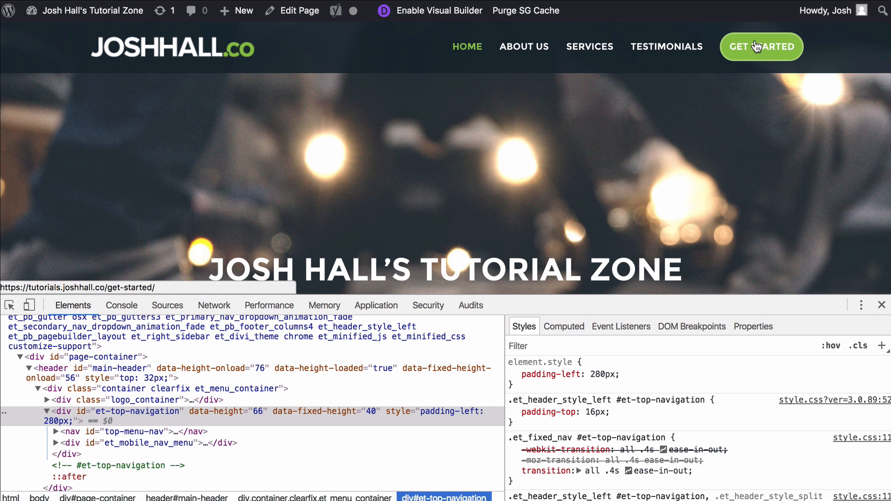
{"action": "mouse_move", "coordinate": [770, 148]}
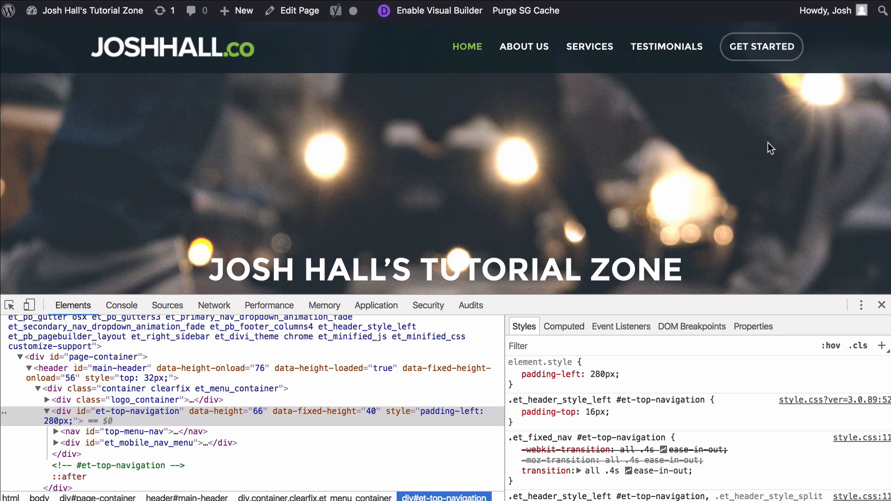
{"action": "mouse_move", "coordinate": [762, 46]}
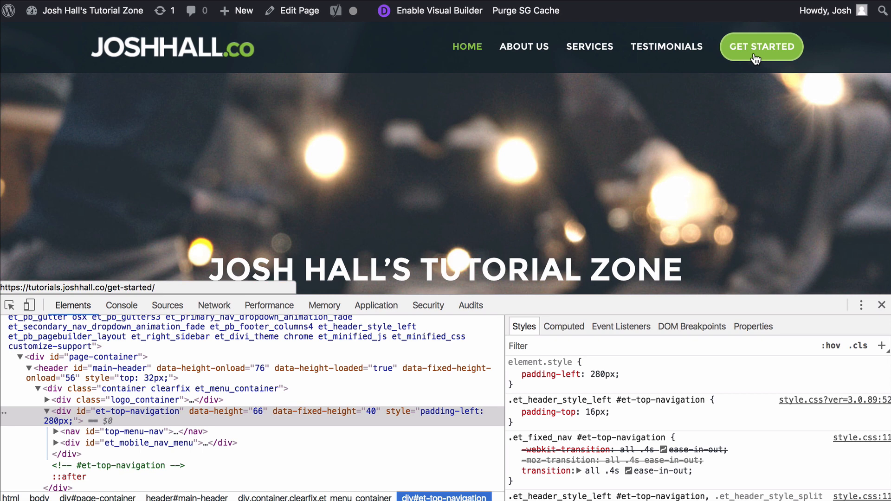
{"action": "mouse_move", "coordinate": [786, 69]}
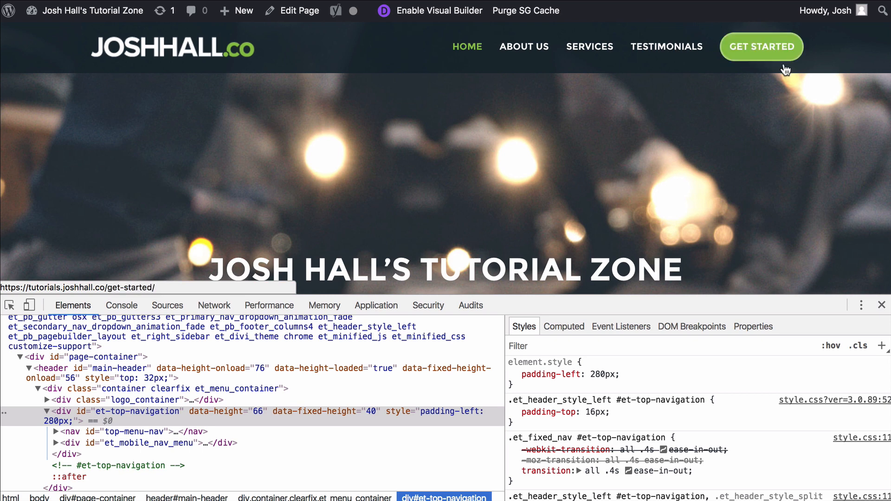
{"action": "mouse_move", "coordinate": [675, 130]}
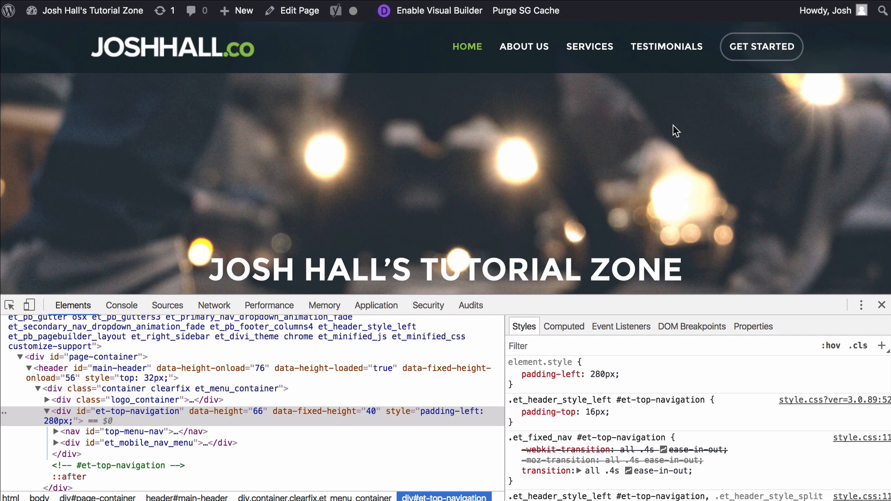
{"action": "mouse_move", "coordinate": [466, 46]}
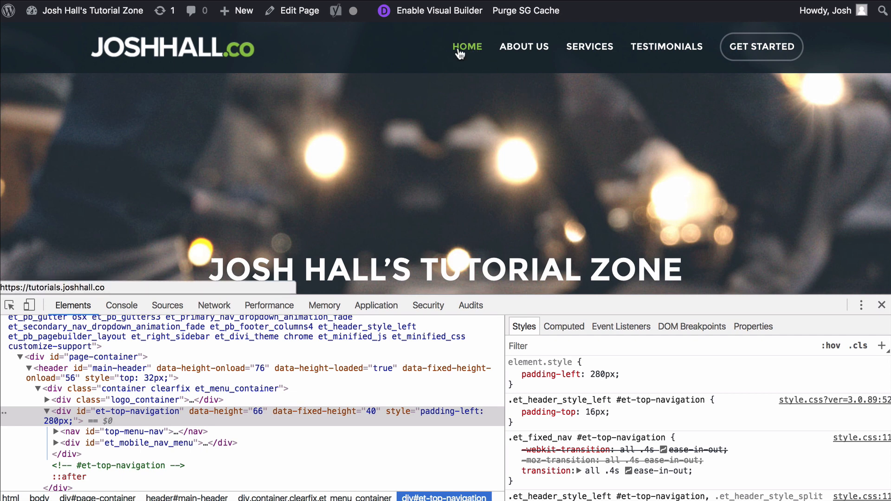
{"action": "mouse_move", "coordinate": [471, 54]}
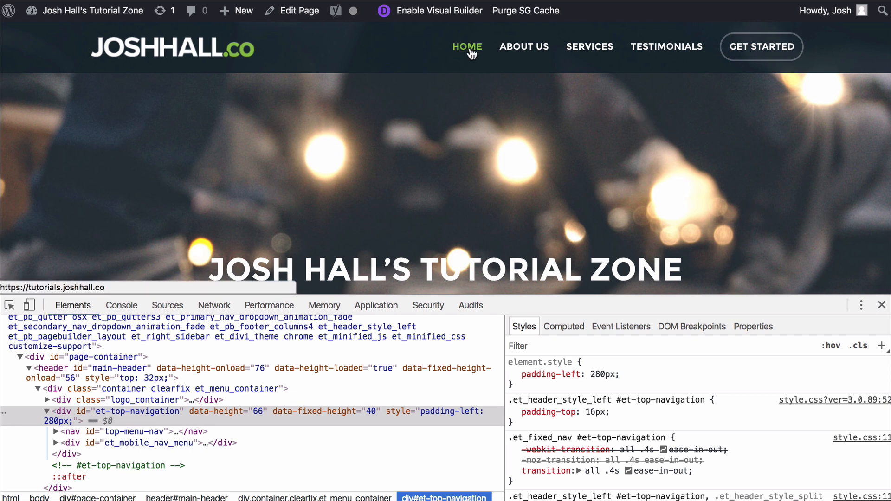
{"action": "mouse_move", "coordinate": [761, 46]}
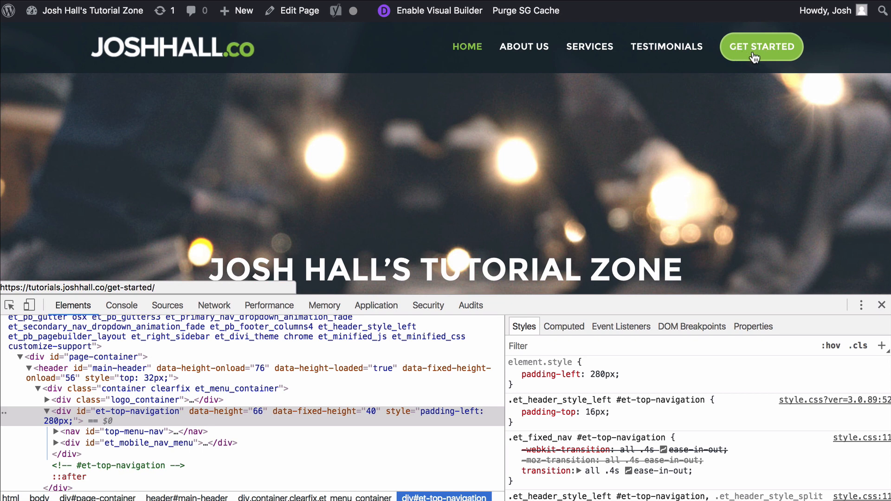
Purge the SG cache, then return to the homepage and close DevTools
{"action": "left_click", "coordinate": [761, 46]}
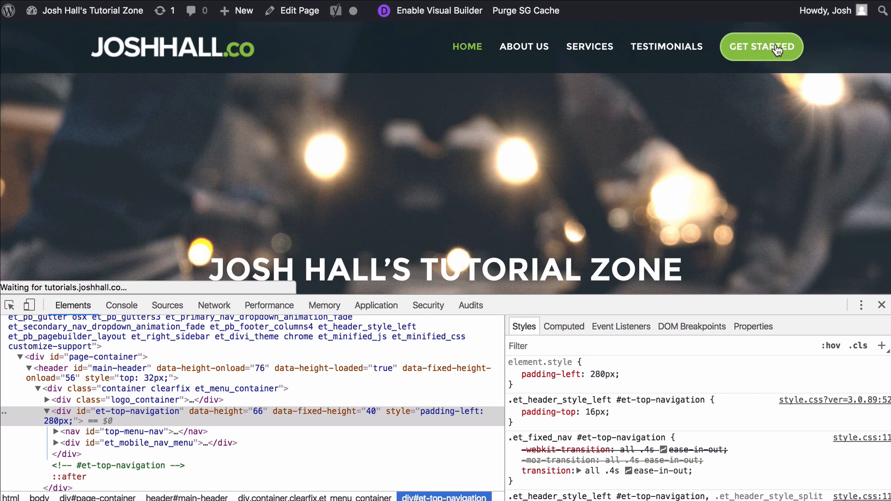
{"action": "left_click", "coordinate": [761, 47]}
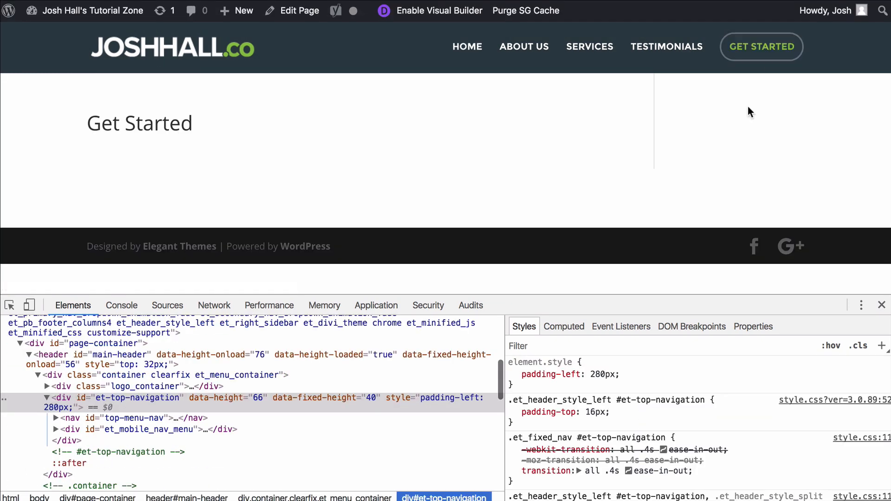
{"action": "mouse_move", "coordinate": [840, 123]}
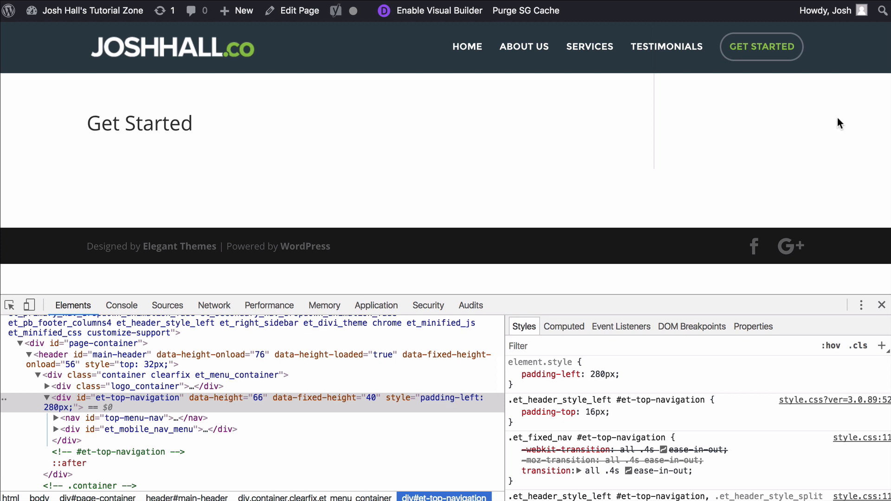
{"action": "mouse_move", "coordinate": [761, 46]}
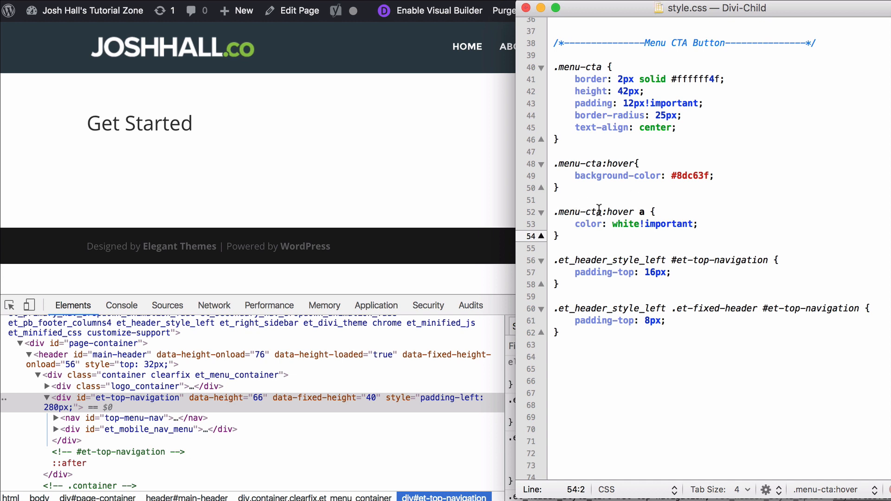
{"action": "mouse_move", "coordinate": [567, 210]}
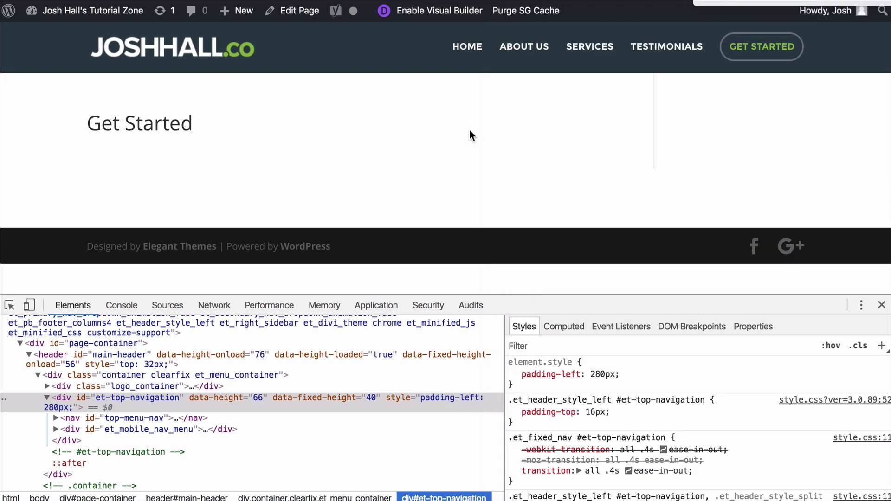
{"action": "mouse_move", "coordinate": [526, 10]}
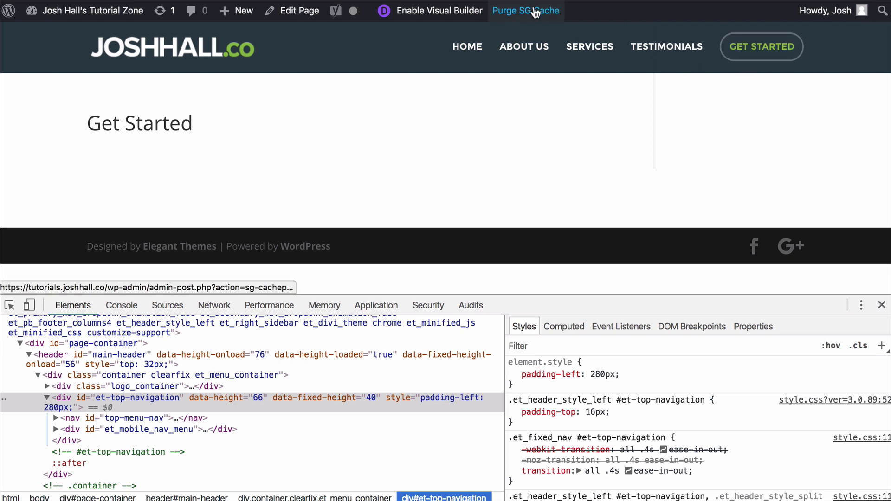
{"action": "left_click", "coordinate": [525, 11]}
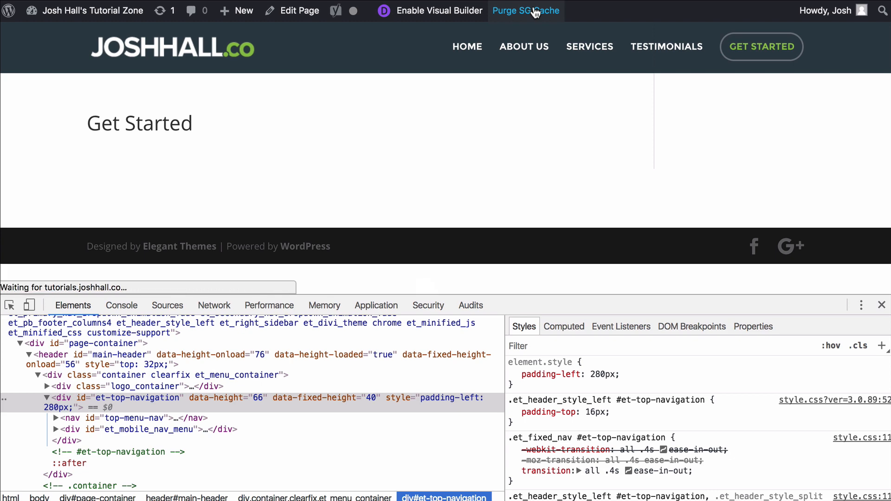
{"action": "left_click", "coordinate": [525, 11]}
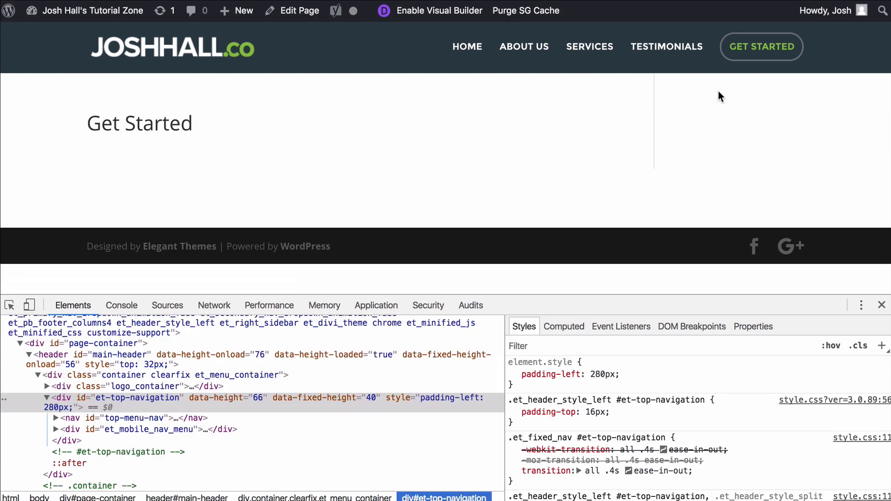
{"action": "mouse_move", "coordinate": [762, 46]}
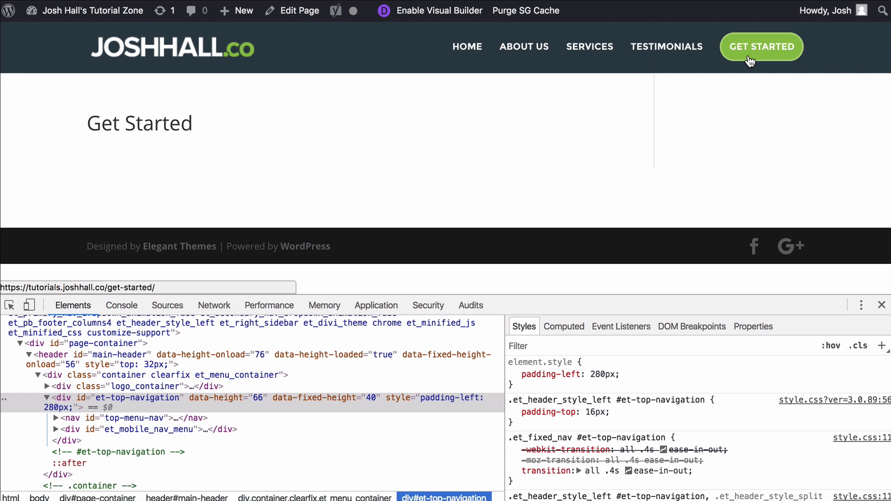
{"action": "left_click", "coordinate": [467, 47]}
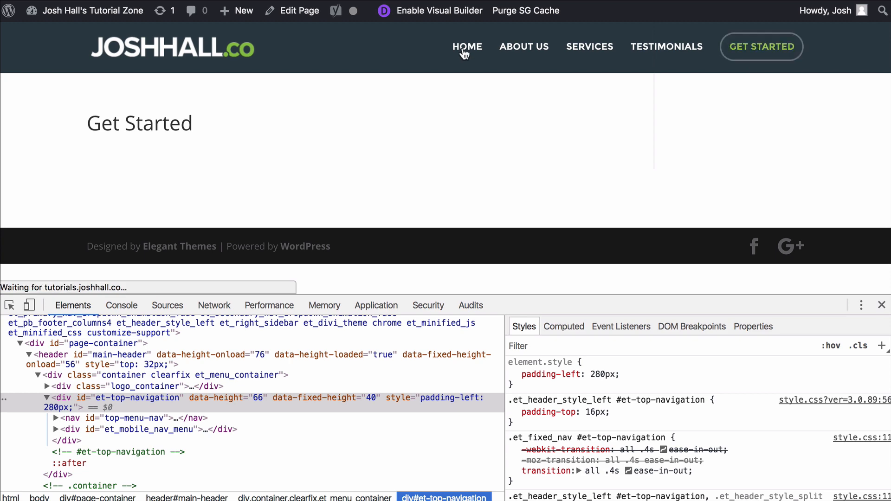
{"action": "left_click", "coordinate": [466, 47]}
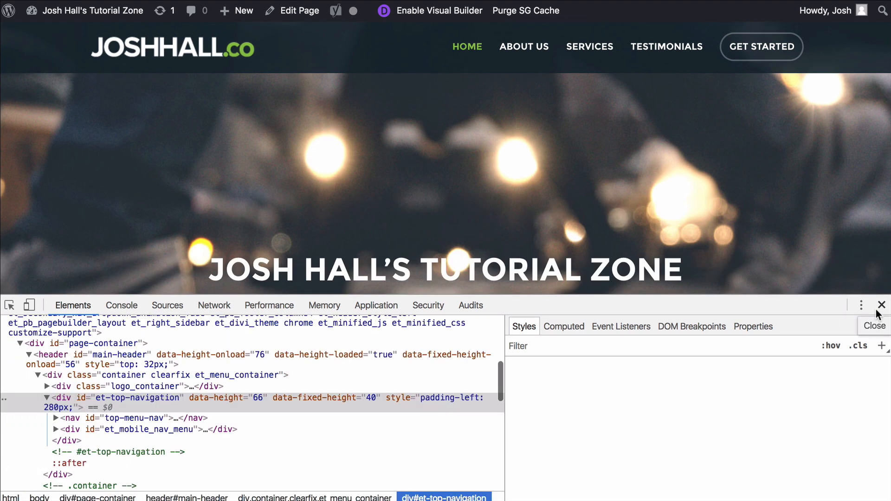
{"action": "left_click", "coordinate": [881, 305]}
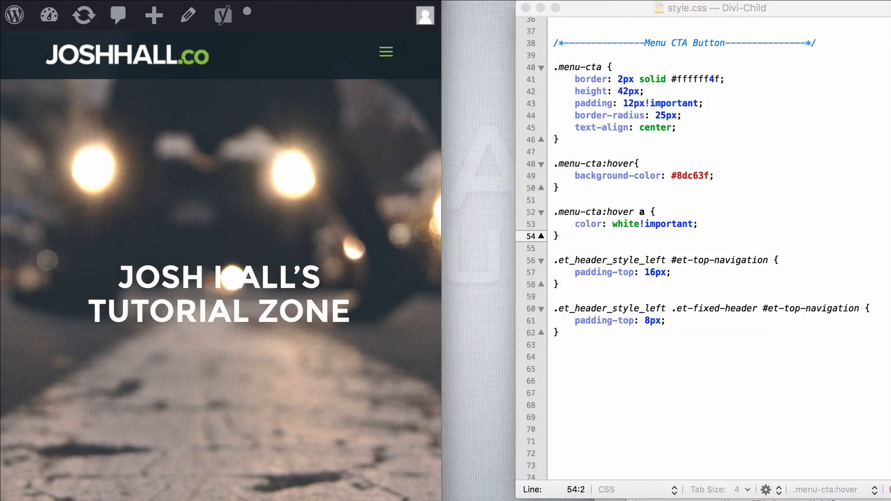
Expand the narrow-width hamburger menu, then select the .menu-cta height declaration in Coda
{"action": "left_click", "coordinate": [386, 51]}
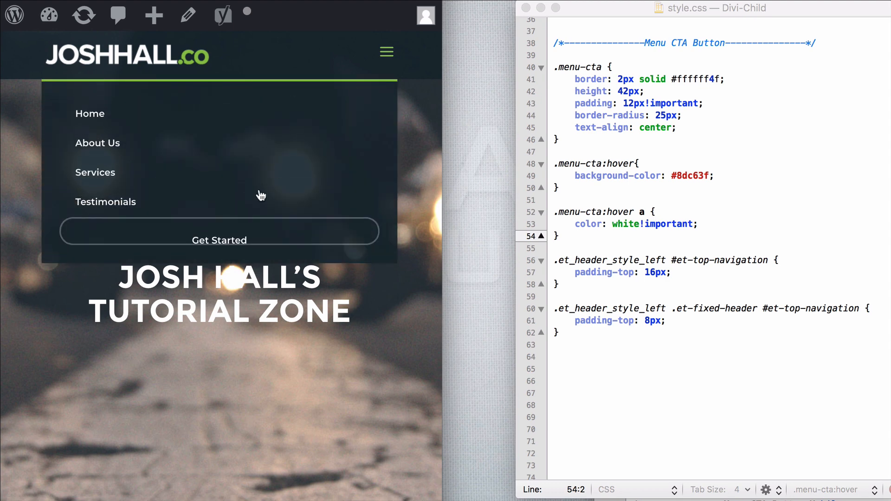
{"action": "mouse_move", "coordinate": [292, 189]}
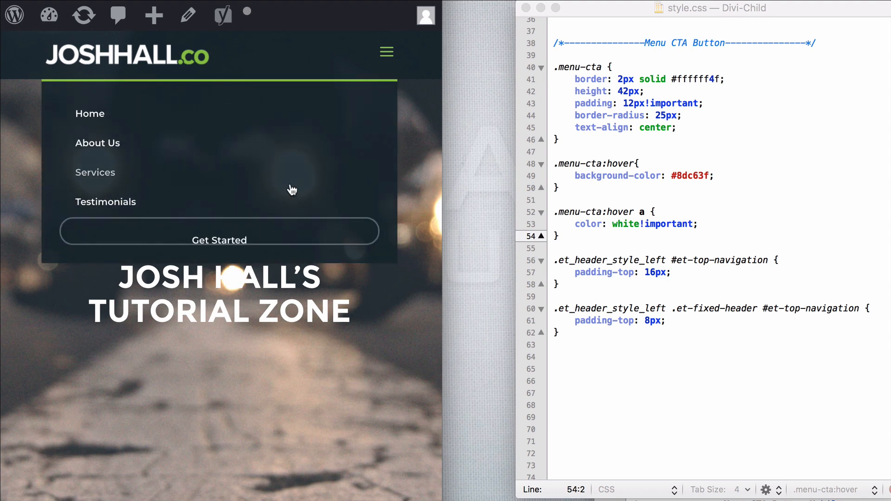
{"action": "mouse_move", "coordinate": [310, 175]}
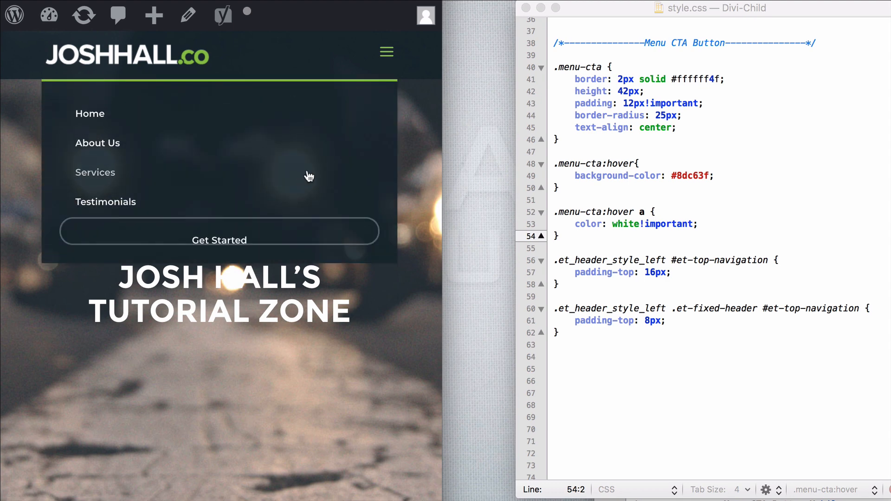
{"action": "mouse_move", "coordinate": [273, 216]}
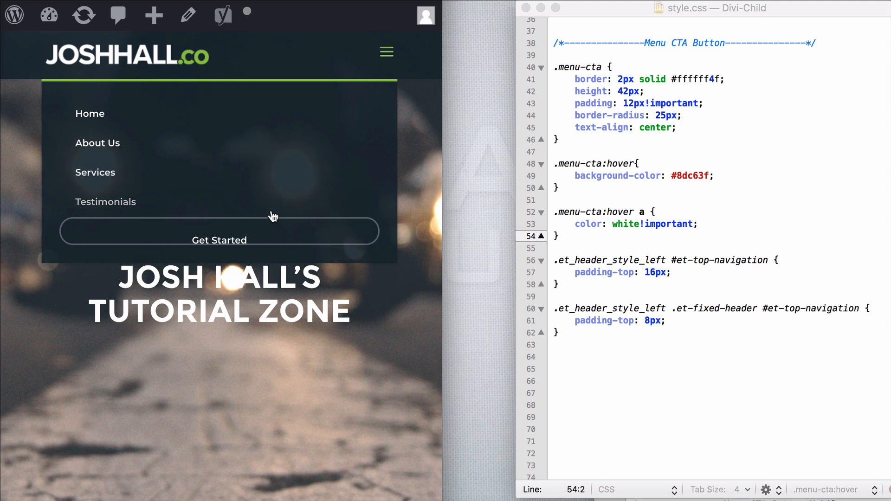
{"action": "mouse_move", "coordinate": [283, 216]}
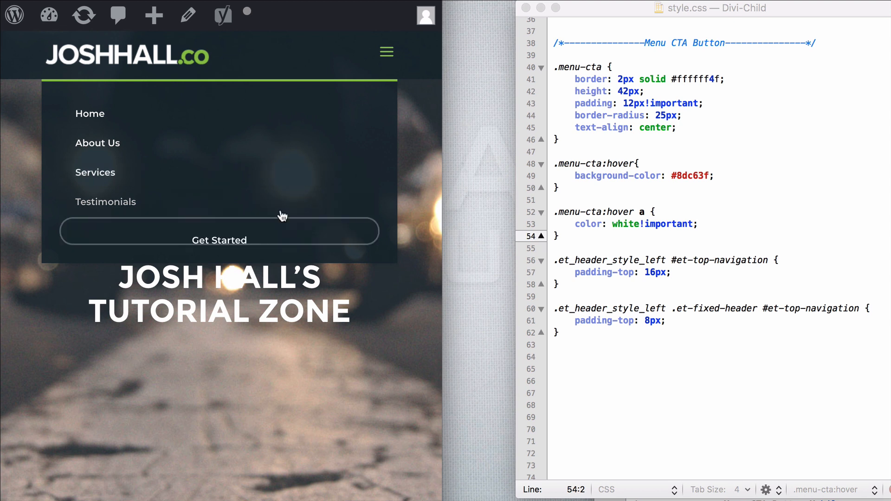
{"action": "mouse_move", "coordinate": [243, 230]}
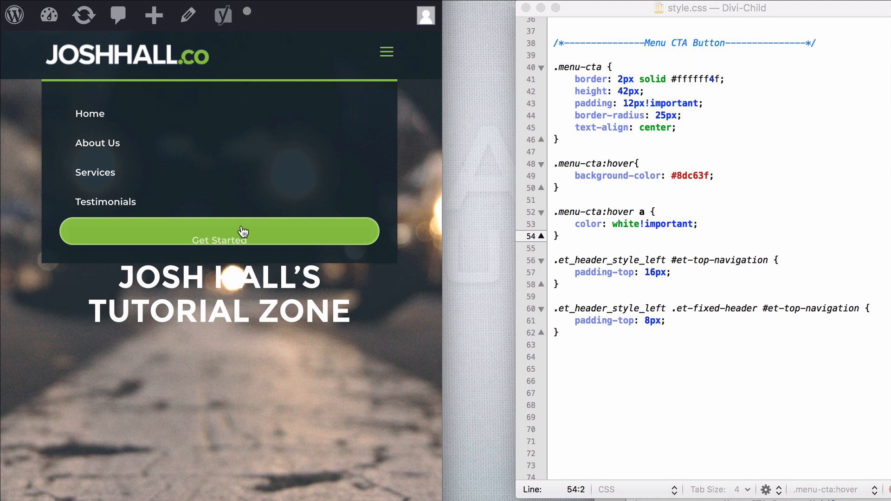
{"action": "mouse_move", "coordinate": [319, 205]}
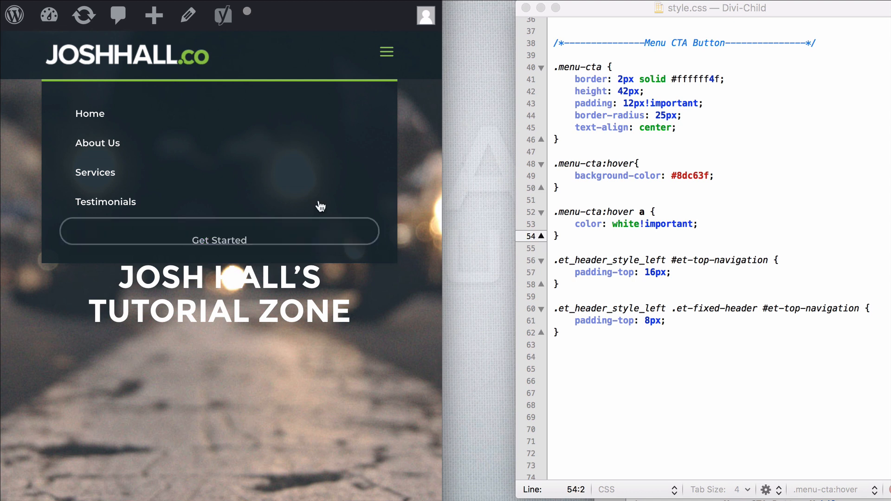
{"action": "mouse_move", "coordinate": [614, 146]}
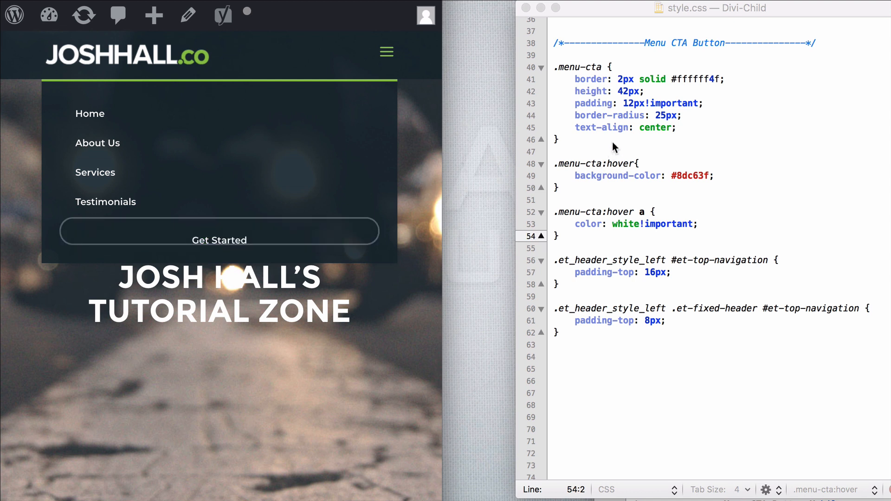
{"action": "left_click", "coordinate": [611, 91]}
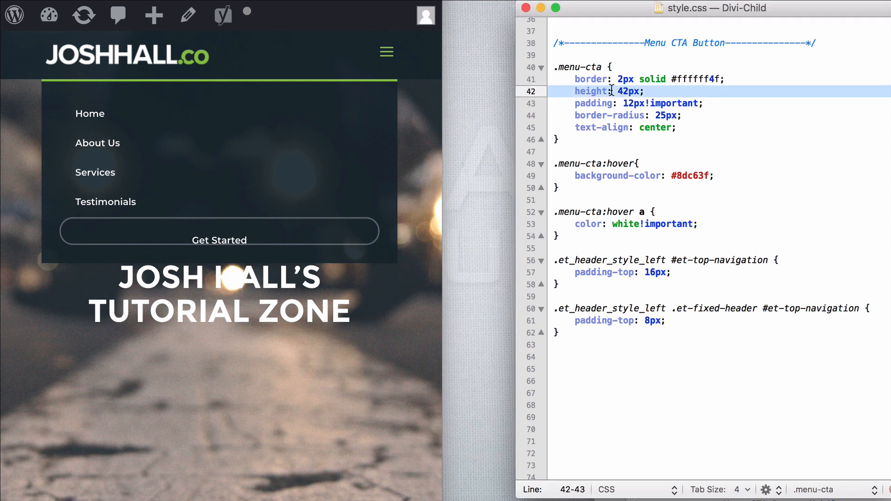
{"action": "type", "text": "@media only screen and (min-width: 981px) {"}
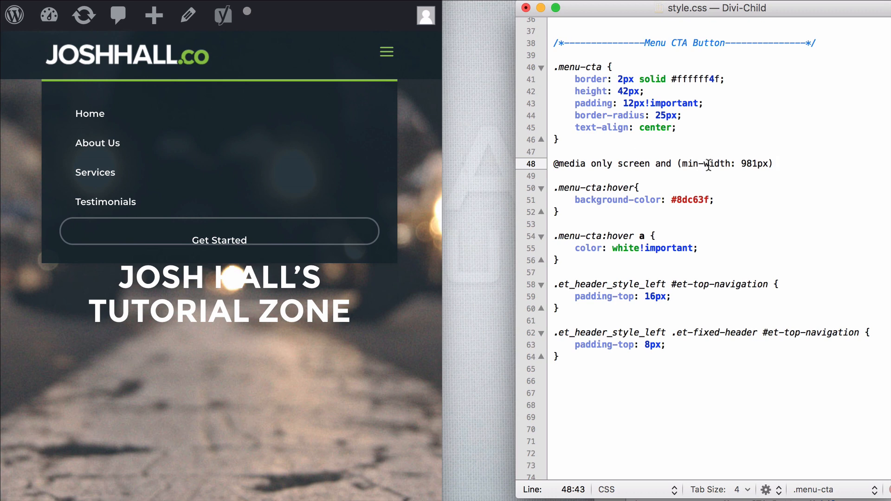
{"action": "mouse_move", "coordinate": [789, 162]}
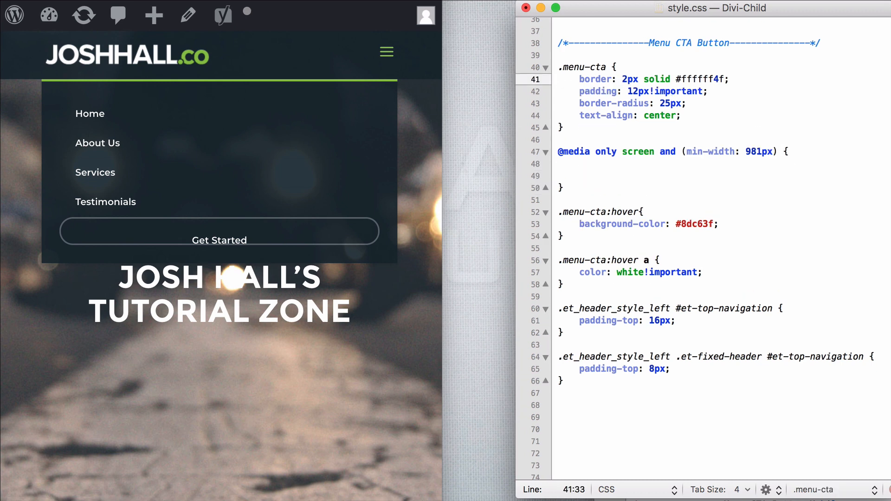
{"action": "type", "text": "height: 42px;"}
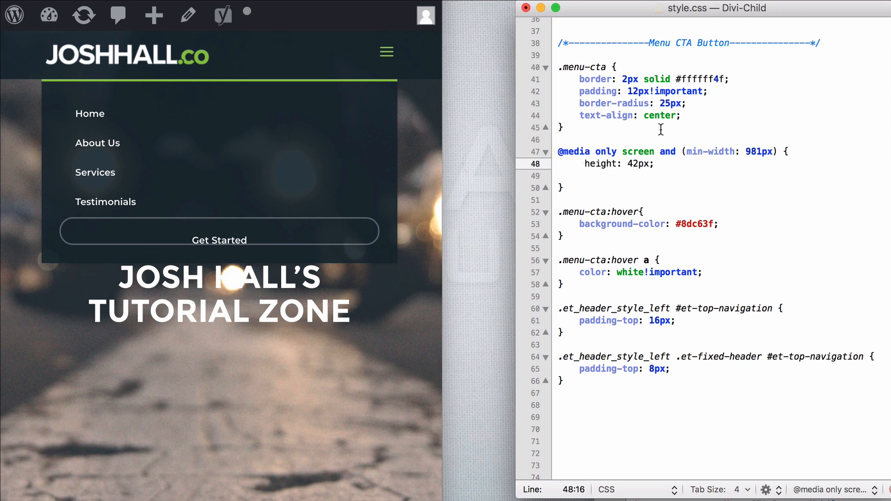
{"action": "left_click", "coordinate": [547, 67]}
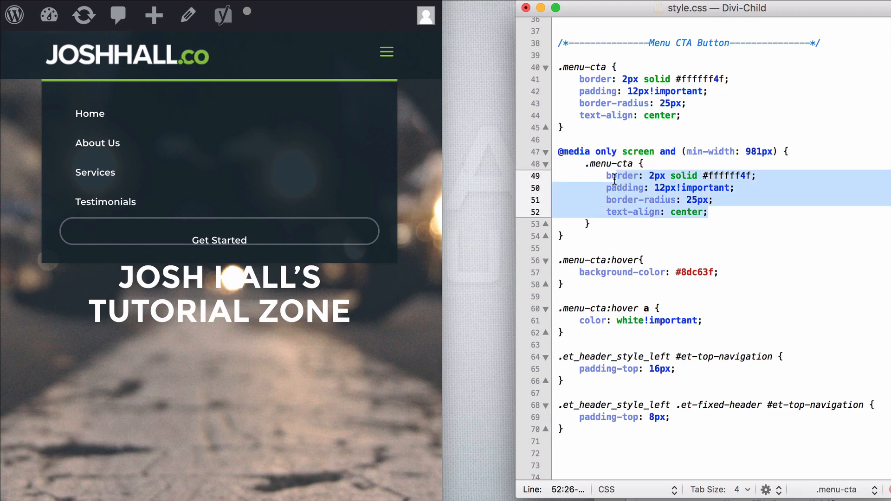
{"action": "type", "text": "height: 42px;"}
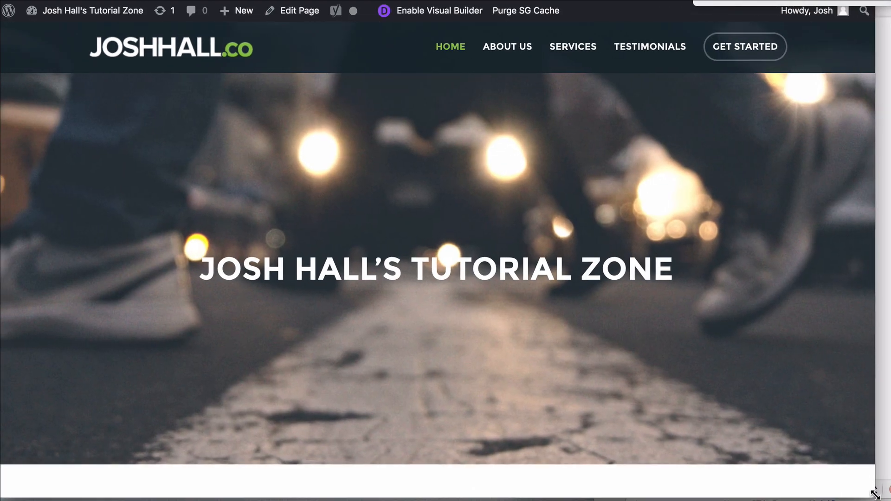
Refresh the narrow site, expand the mobile menu and right-click Get Started
{"action": "left_click", "coordinate": [525, 11]}
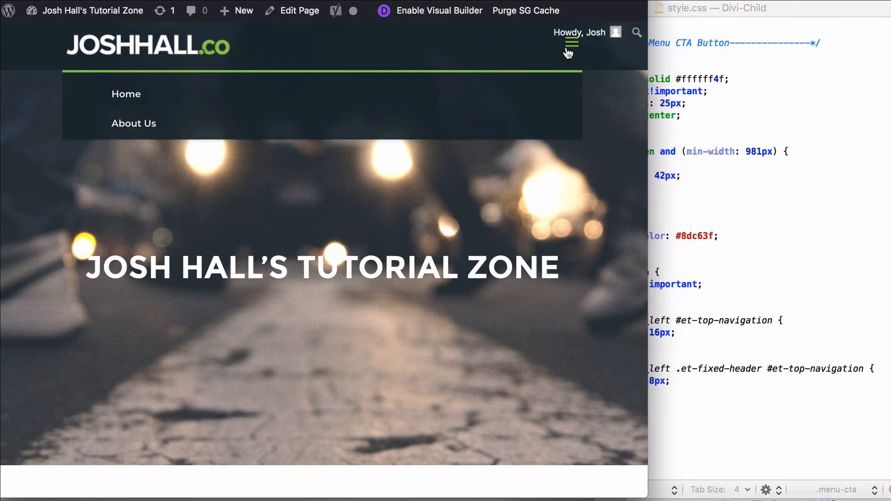
{"action": "left_click", "coordinate": [571, 40]}
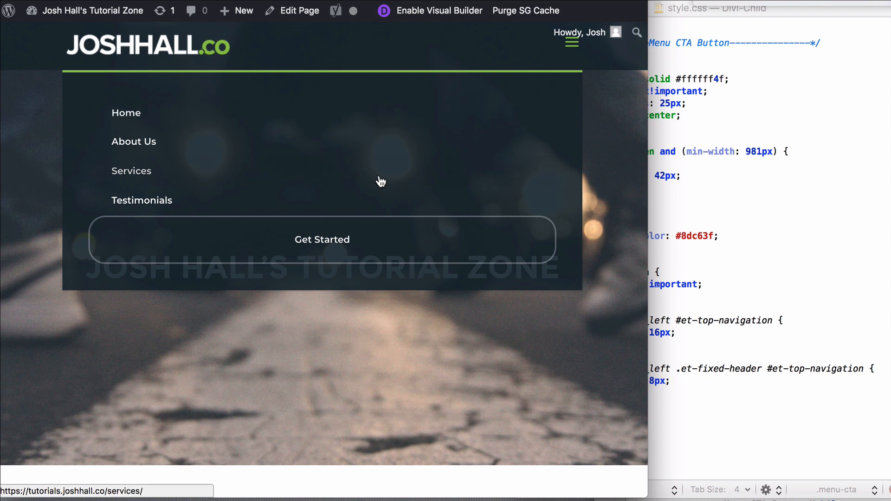
{"action": "mouse_move", "coordinate": [676, 156]}
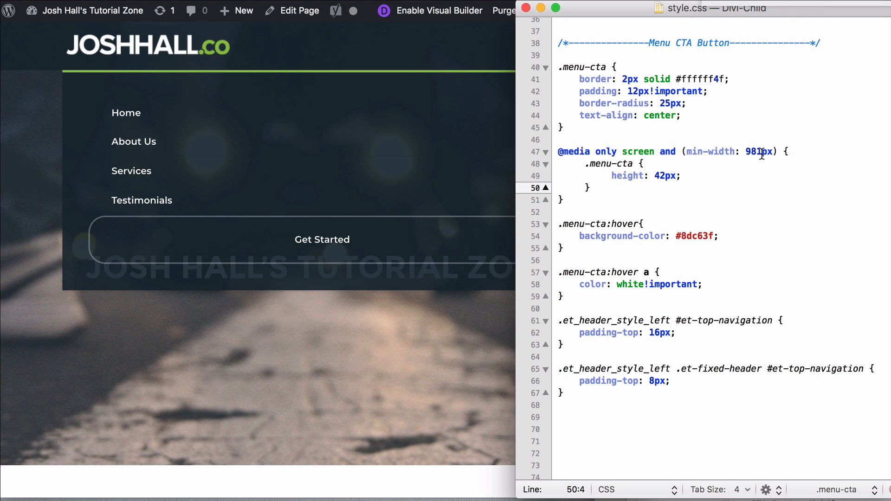
{"action": "mouse_move", "coordinate": [390, 242]}
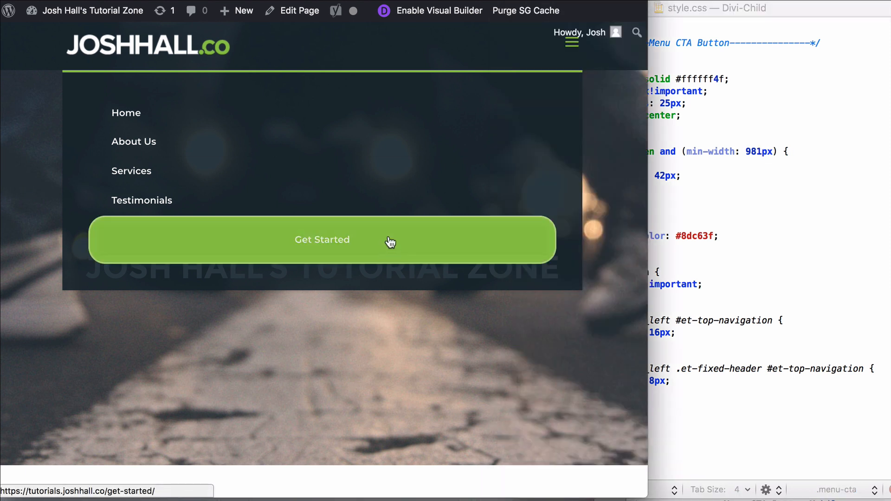
{"action": "right_click", "coordinate": [390, 243]}
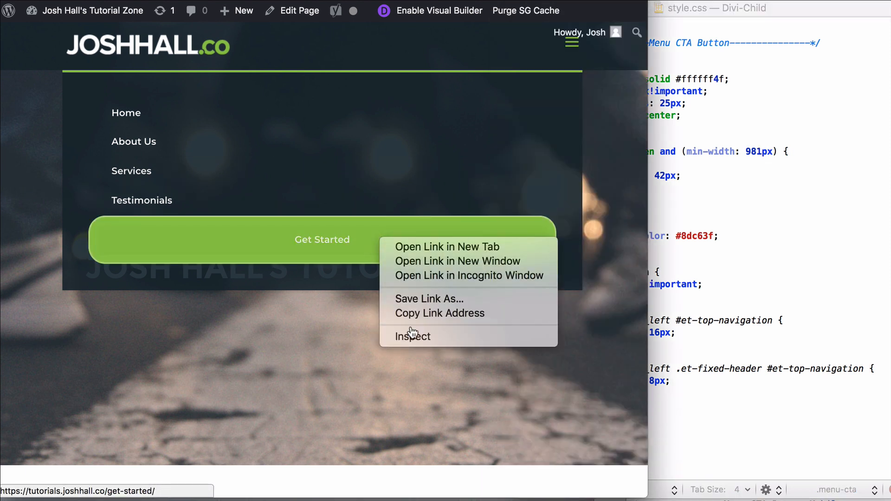
Inspect Get Started in phone-size emulation and select its menu item element
{"action": "left_click", "coordinate": [412, 336]}
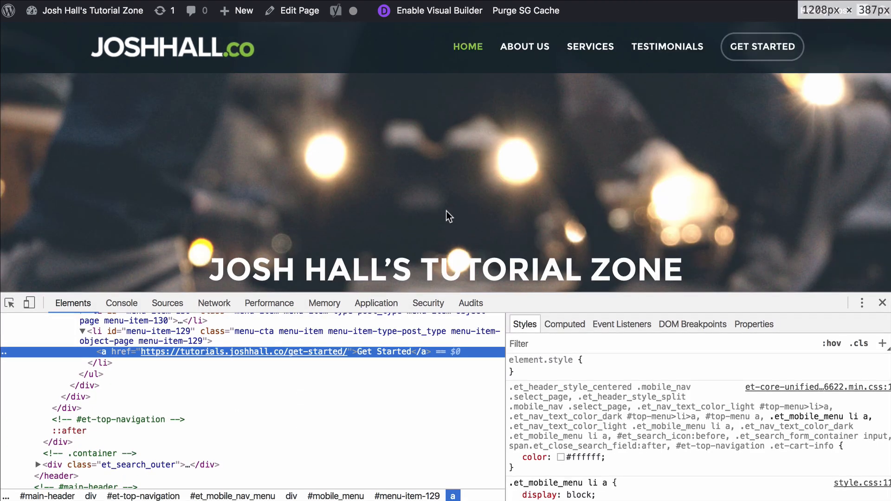
{"action": "left_click", "coordinate": [29, 302]}
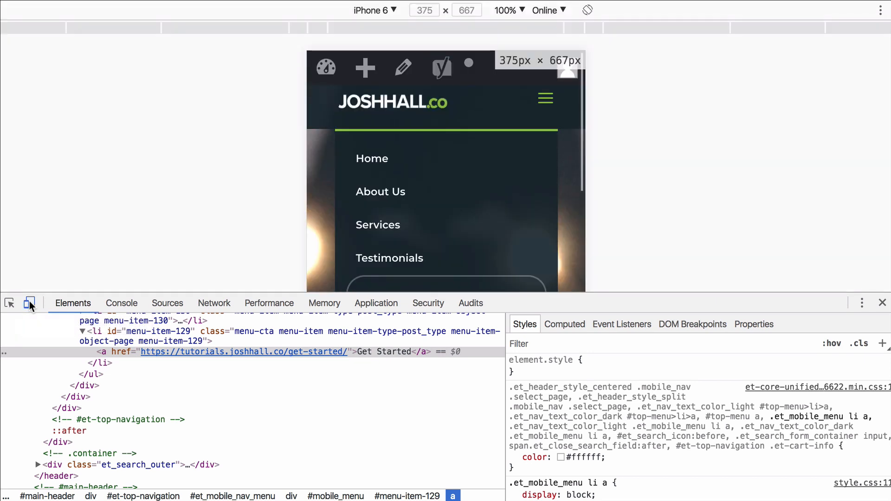
{"action": "scroll", "scroll_direction": "down", "scroll_amount": 3}
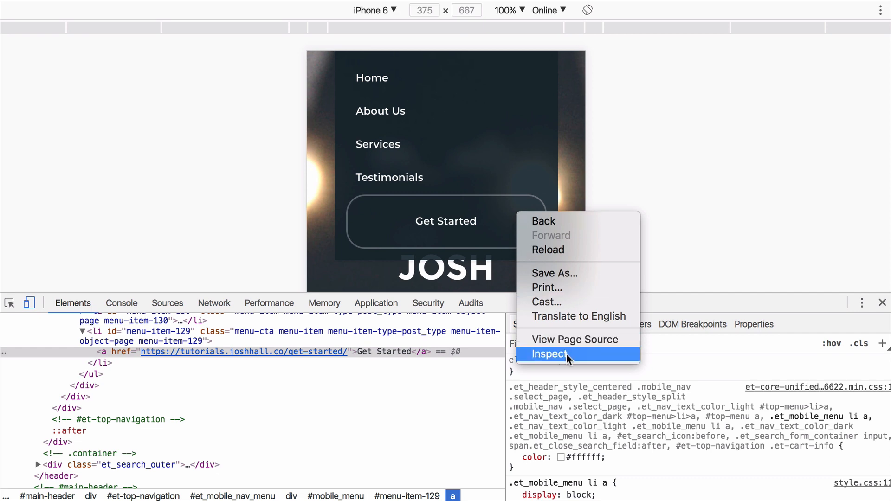
{"action": "left_click", "coordinate": [547, 354]}
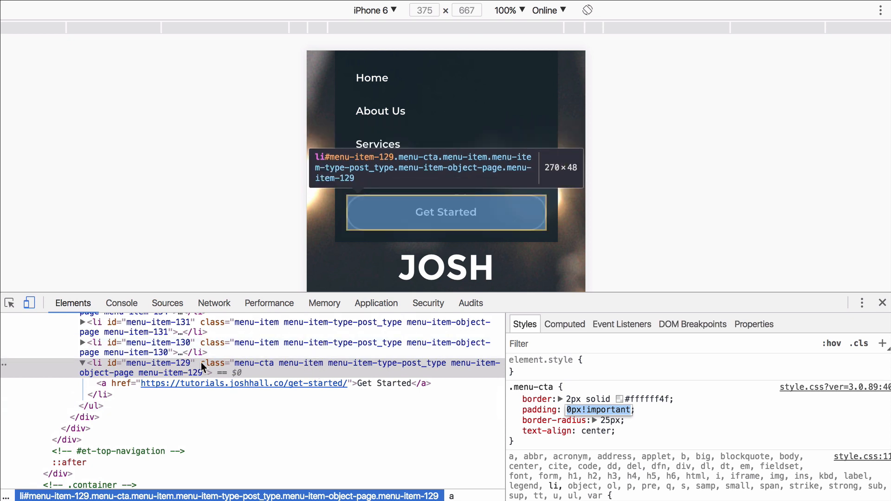
{"action": "left_click", "coordinate": [263, 383]}
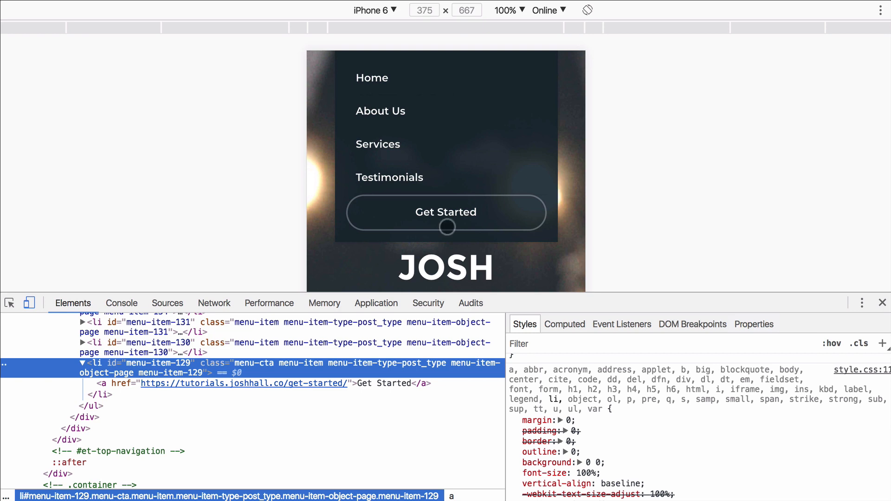
{"action": "mouse_move", "coordinate": [531, 211]}
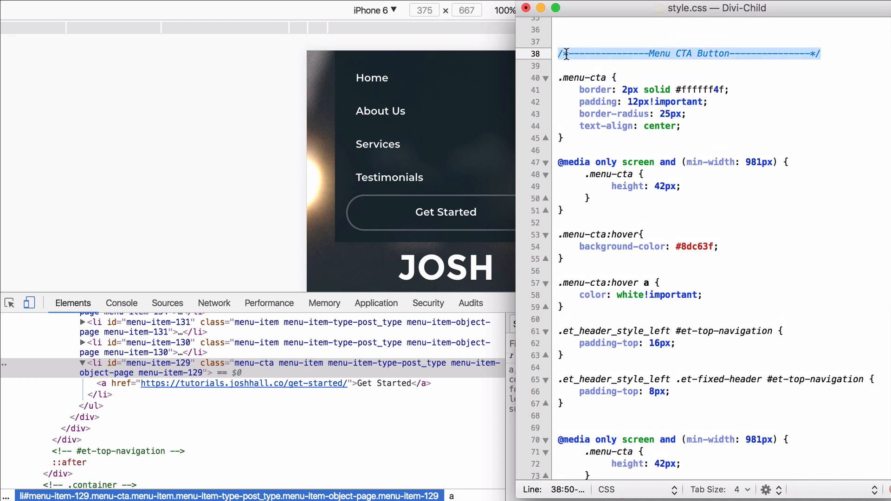
Add a Mobile Settings max-width 980px block: background #8dc63f, padding 0px!important
{"action": "scroll", "scroll_direction": "down", "scroll_amount": 3}
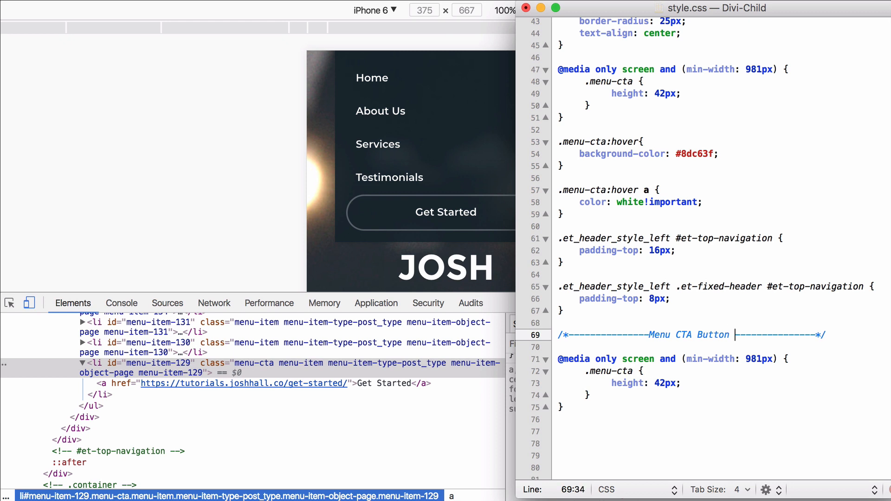
{"action": "type", "text": "Mobile Se"}
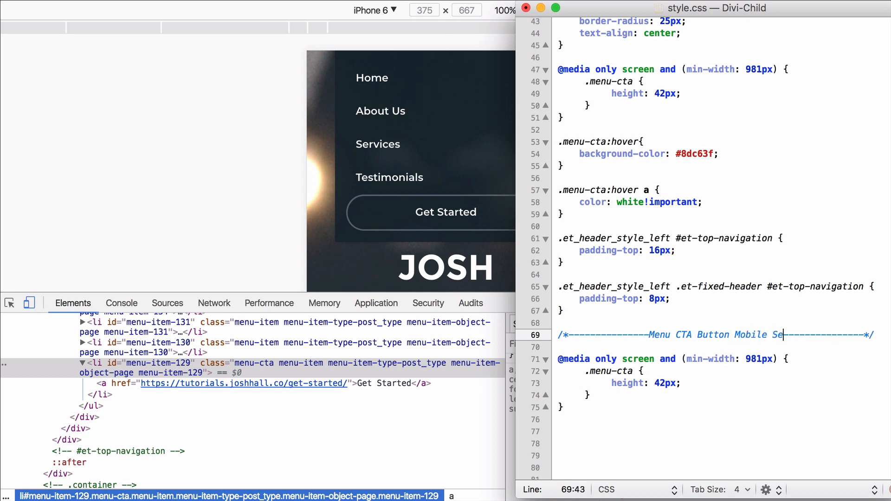
{"action": "type", "text": "ttings"}
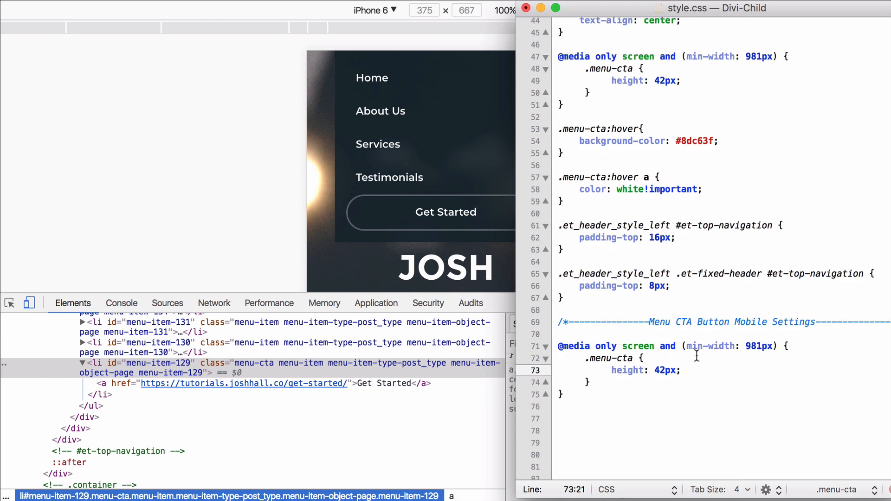
{"action": "left_click", "coordinate": [690, 346]}
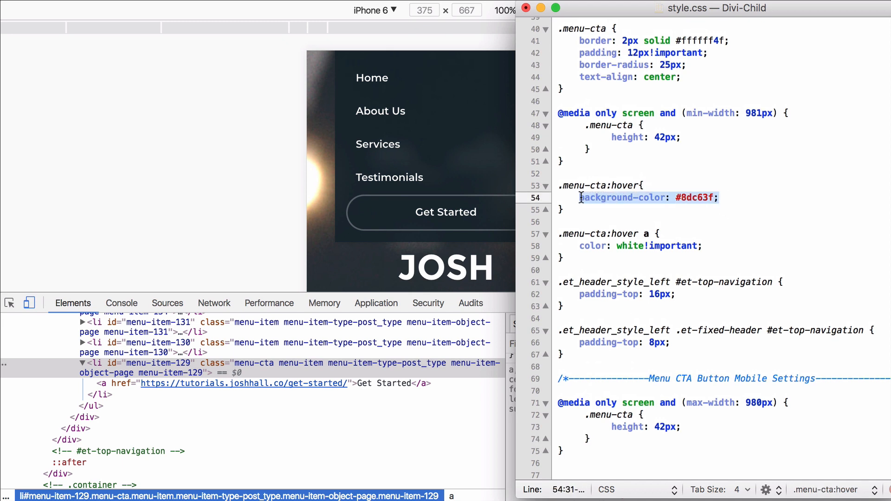
{"action": "scroll", "scroll_direction": "up", "scroll_amount": 3}
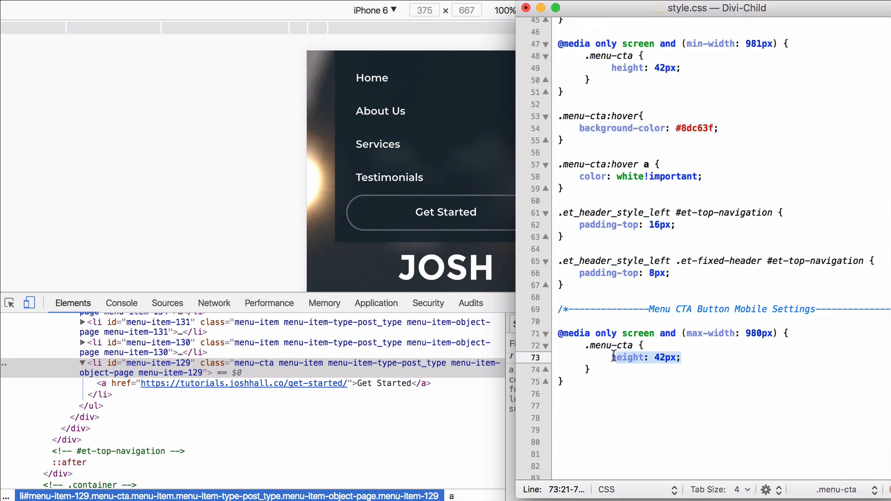
{"action": "type", "text": "background-color: #8dc63f;"}
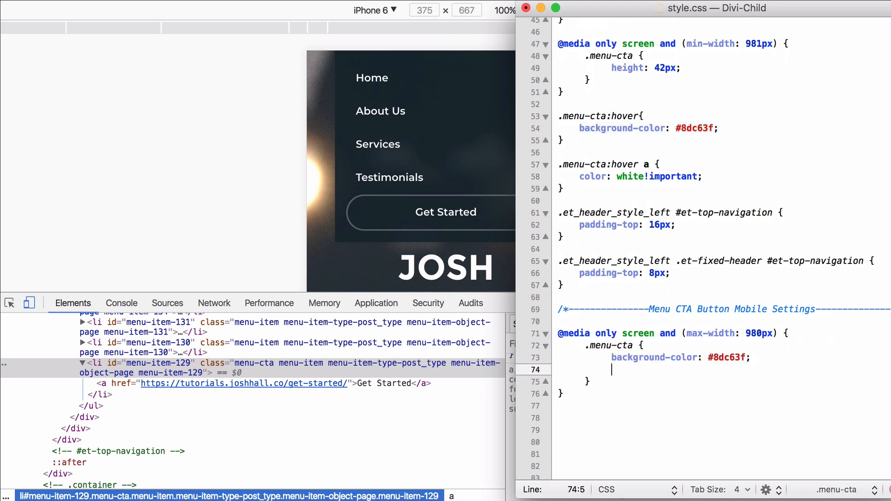
{"action": "type", "text": "padding: 0px!;"}
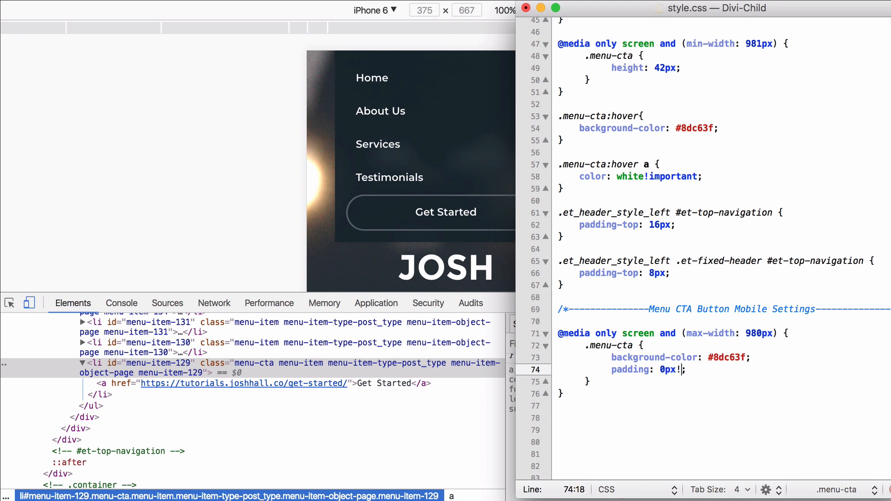
{"action": "type", "text": "important;"}
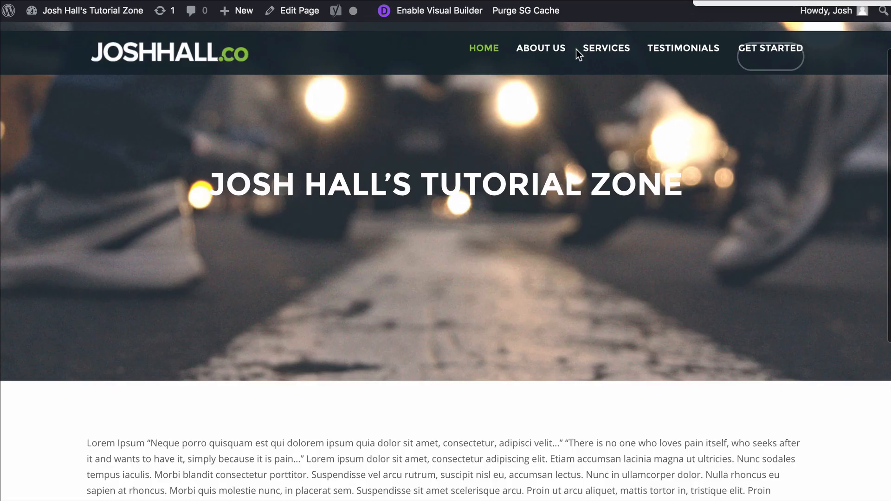
{"action": "mouse_move", "coordinate": [532, 14]}
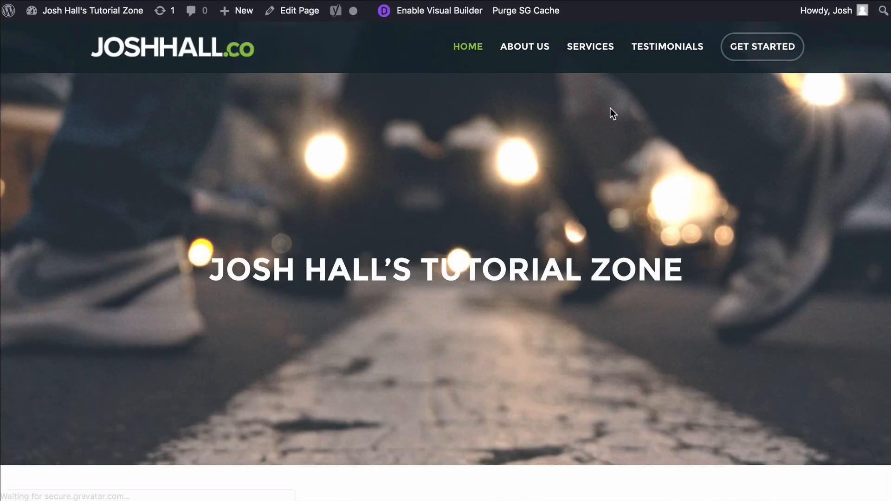
Open Chrome DevTools on the reloaded homepage through the right-click Inspect option
{"action": "right_click", "coordinate": [765, 190]}
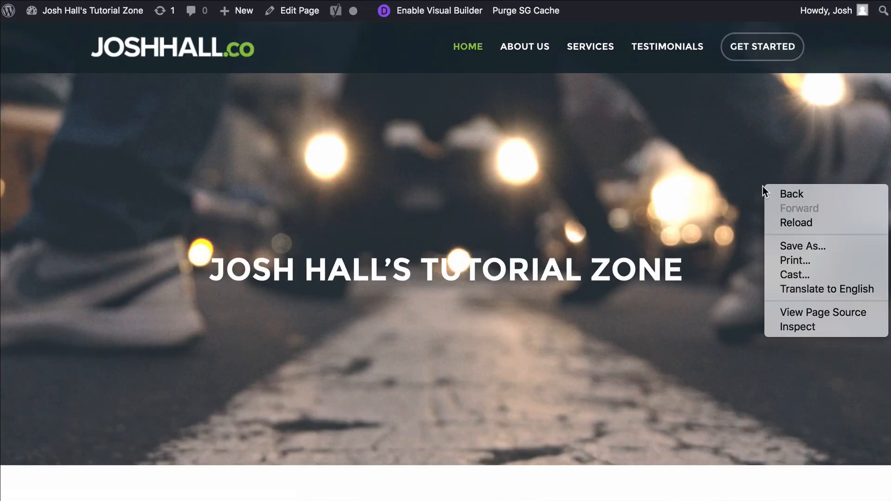
{"action": "left_click", "coordinate": [797, 326]}
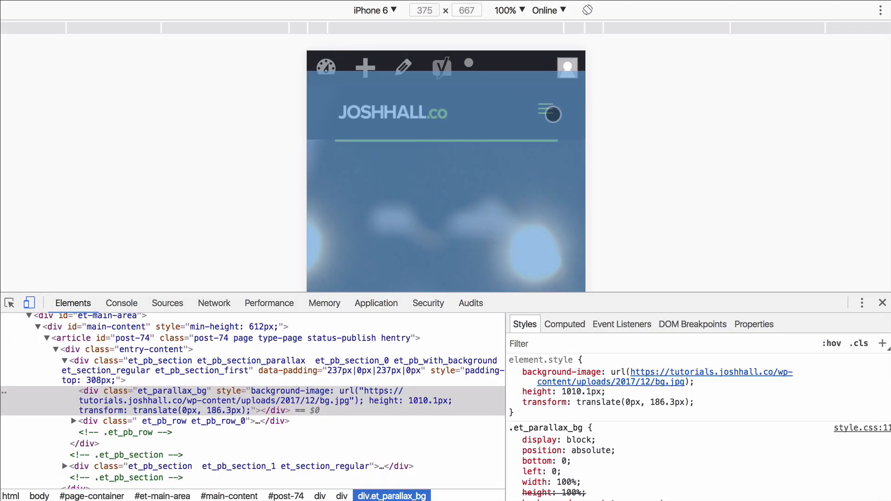
Expand the mobile preview's menu and inspect the solid-green Get Started link
{"action": "left_click", "coordinate": [549, 113]}
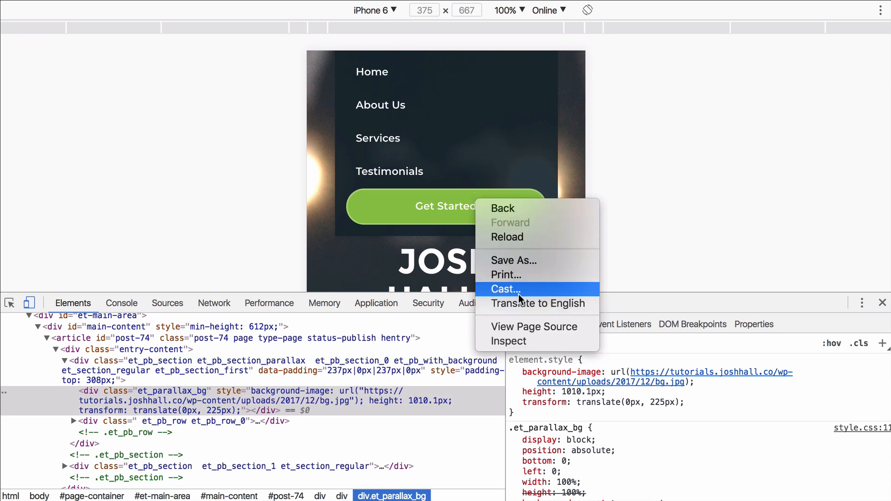
{"action": "left_click", "coordinate": [508, 341]}
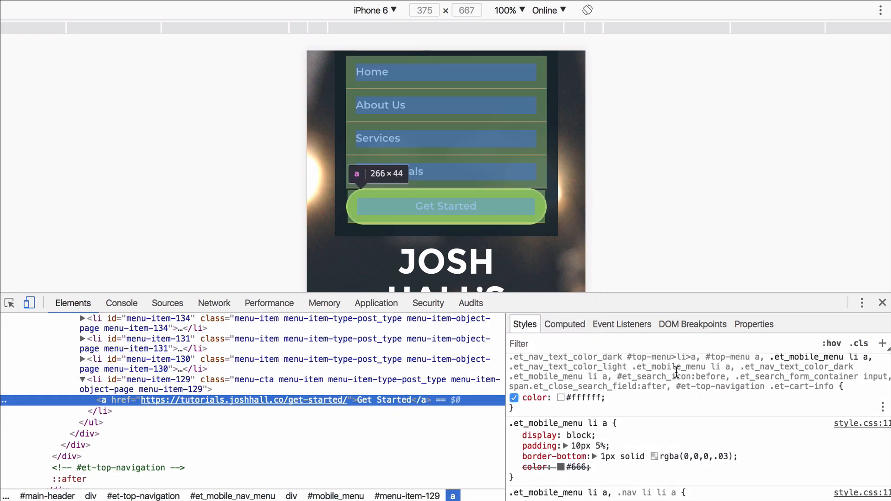
{"action": "mouse_move", "coordinate": [868, 284]}
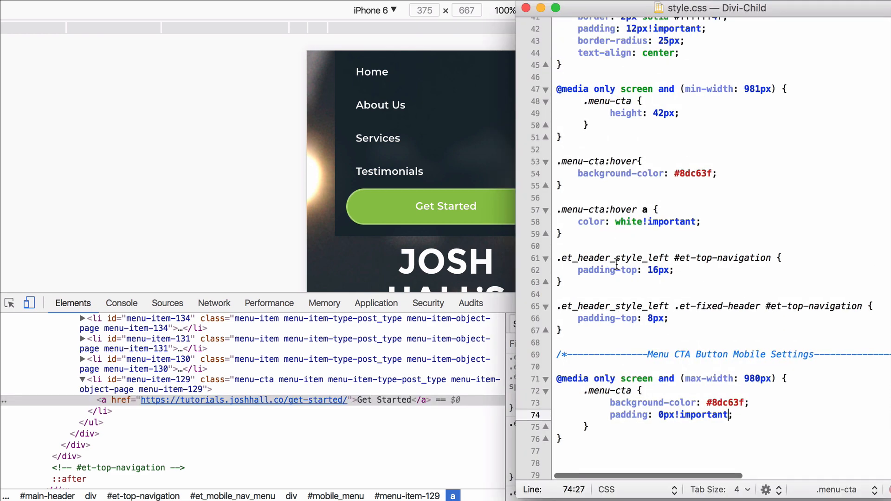
{"action": "scroll", "scroll_direction": "up", "scroll_amount": 3}
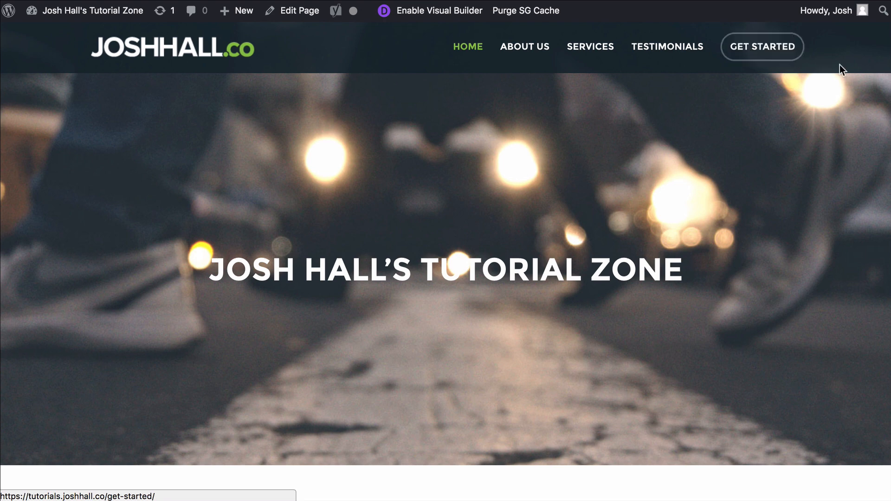
{"action": "mouse_move", "coordinate": [729, 107]}
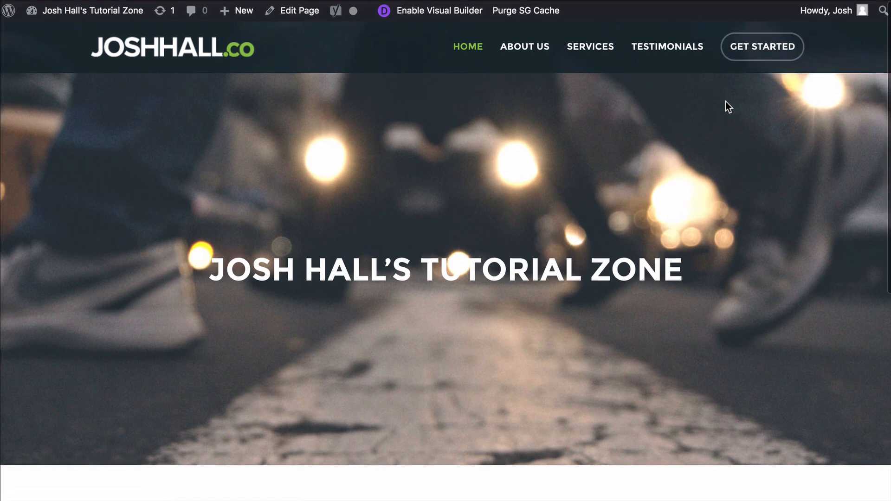
{"action": "mouse_move", "coordinate": [522, 96]}
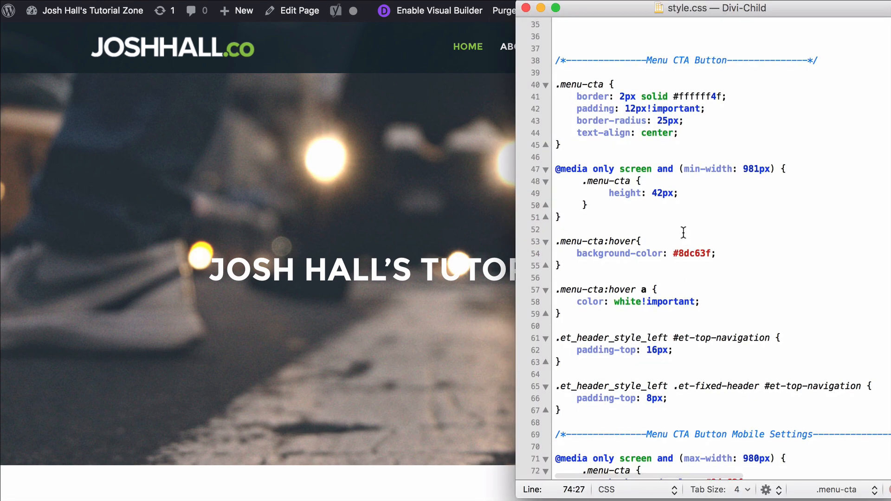
{"action": "scroll", "scroll_direction": "down", "scroll_amount": 3}
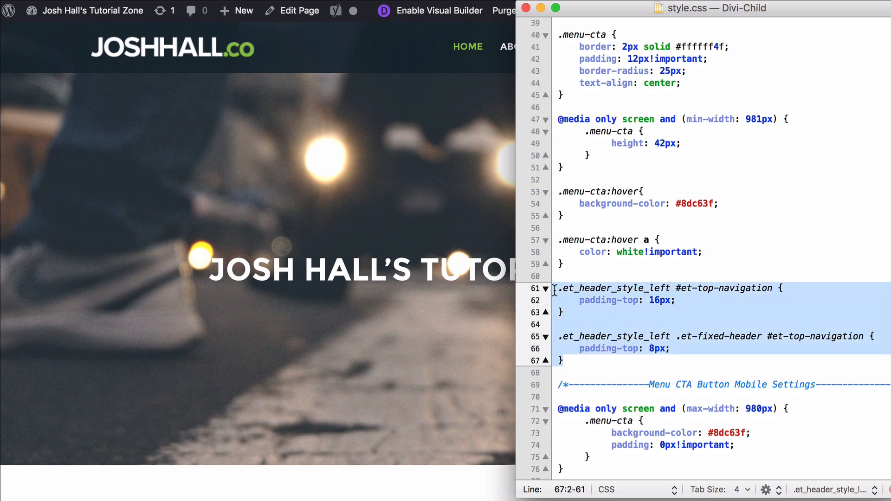
{"action": "left_click", "coordinate": [619, 265]}
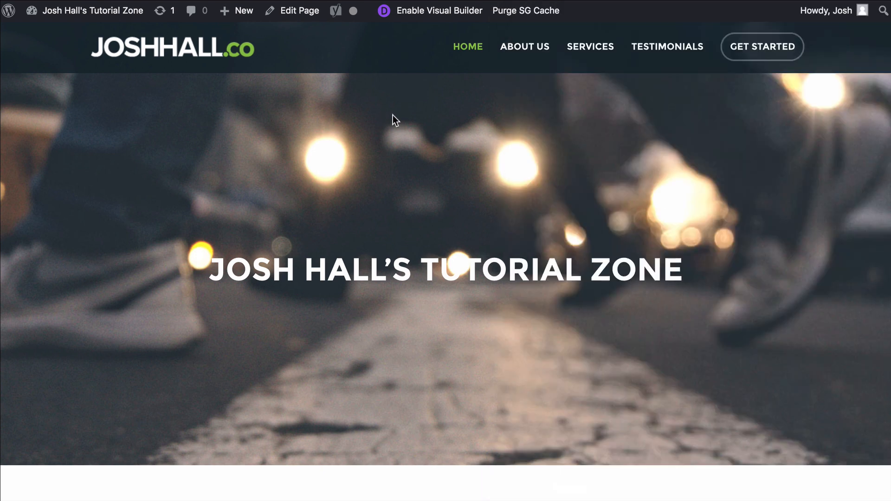
{"action": "scroll", "scroll_direction": "down", "scroll_amount": 3}
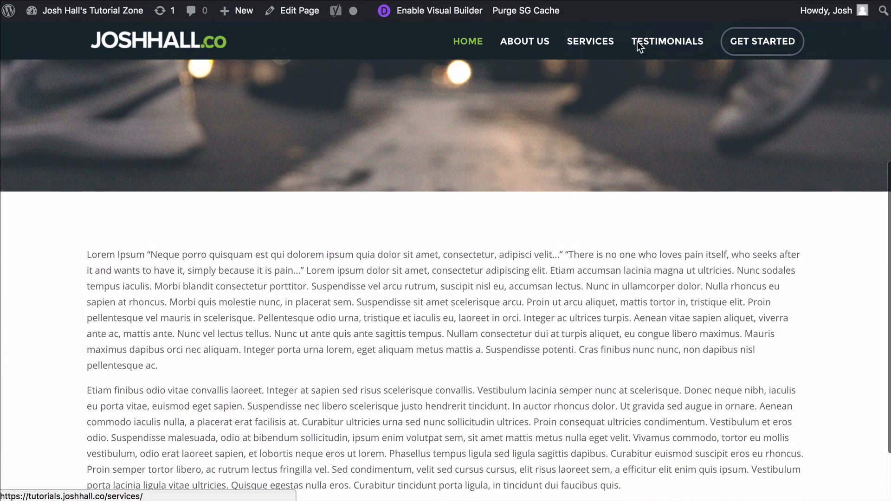
{"action": "mouse_move", "coordinate": [762, 40]}
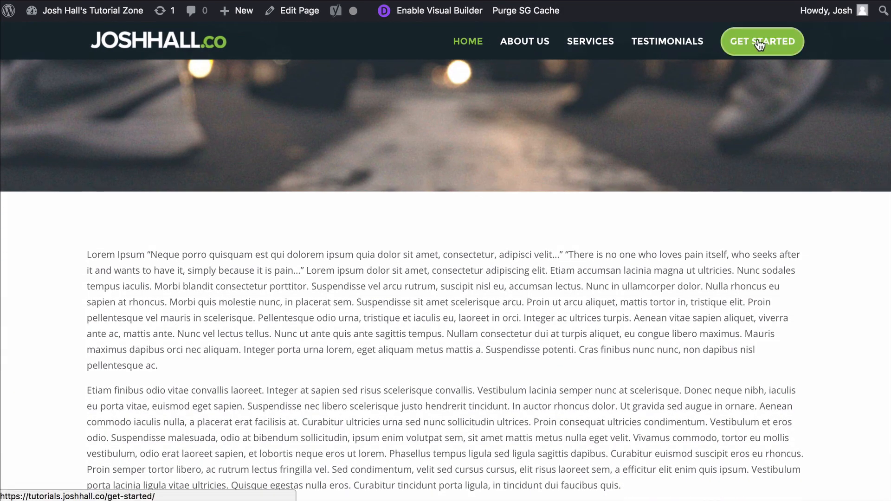
{"action": "mouse_move", "coordinate": [754, 91]}
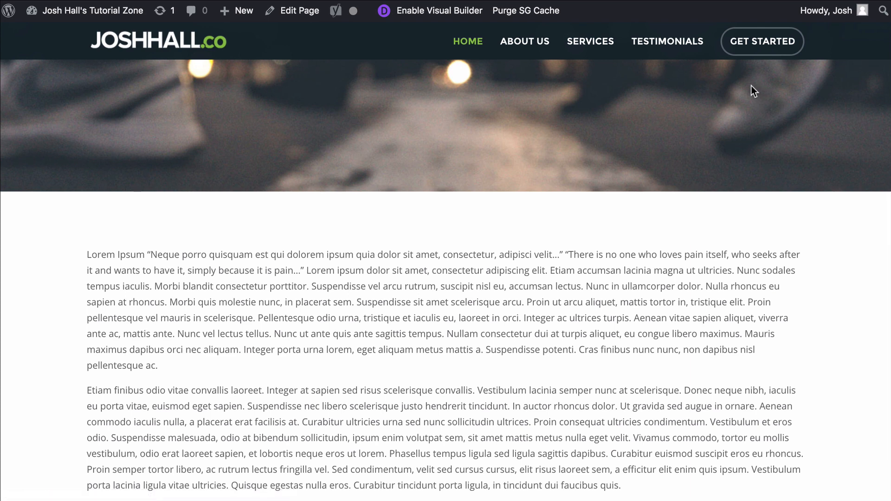
{"action": "mouse_move", "coordinate": [745, 92]}
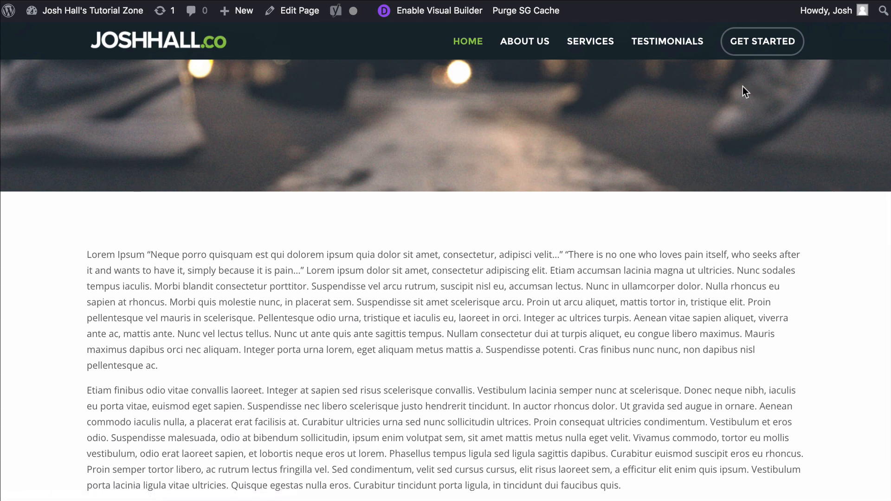
{"action": "scroll", "scroll_direction": "up", "scroll_amount": 3}
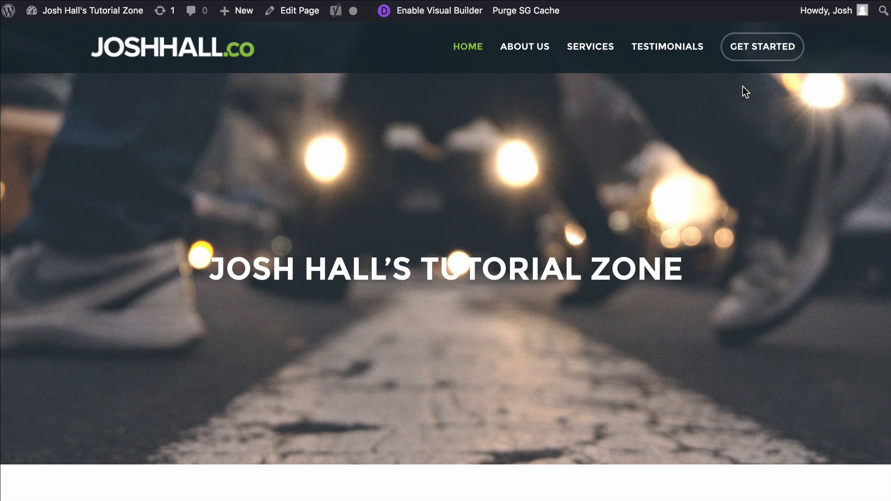
{"action": "mouse_move", "coordinate": [481, 161]}
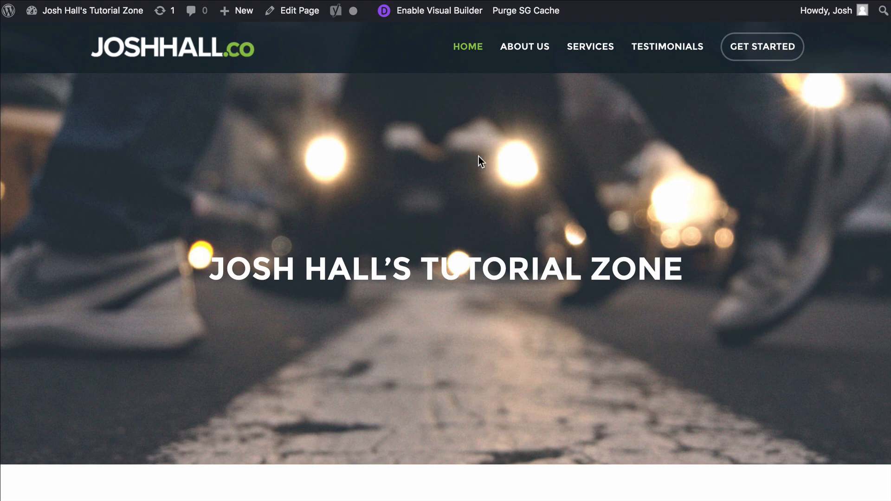
{"action": "mouse_move", "coordinate": [470, 160]}
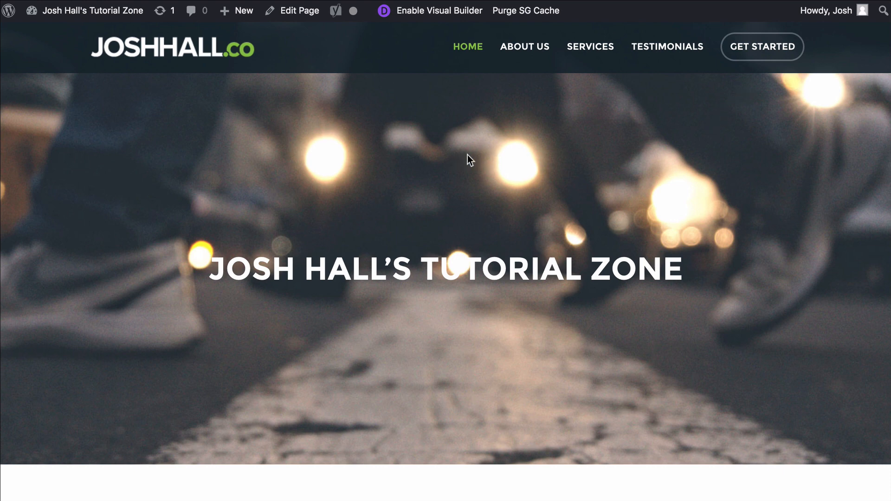